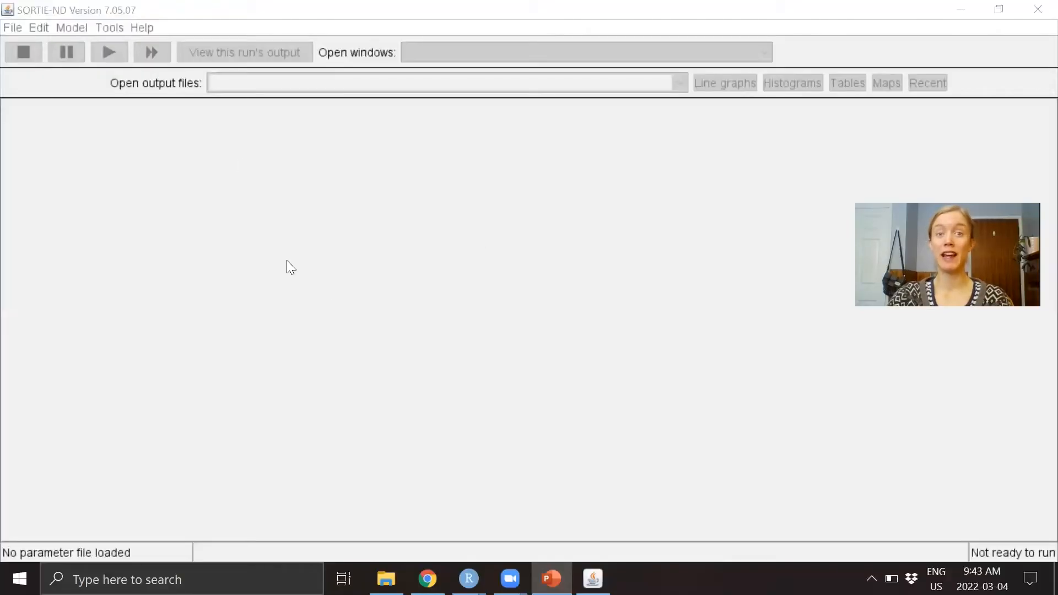
pyautogui.moveTo(623, 337)
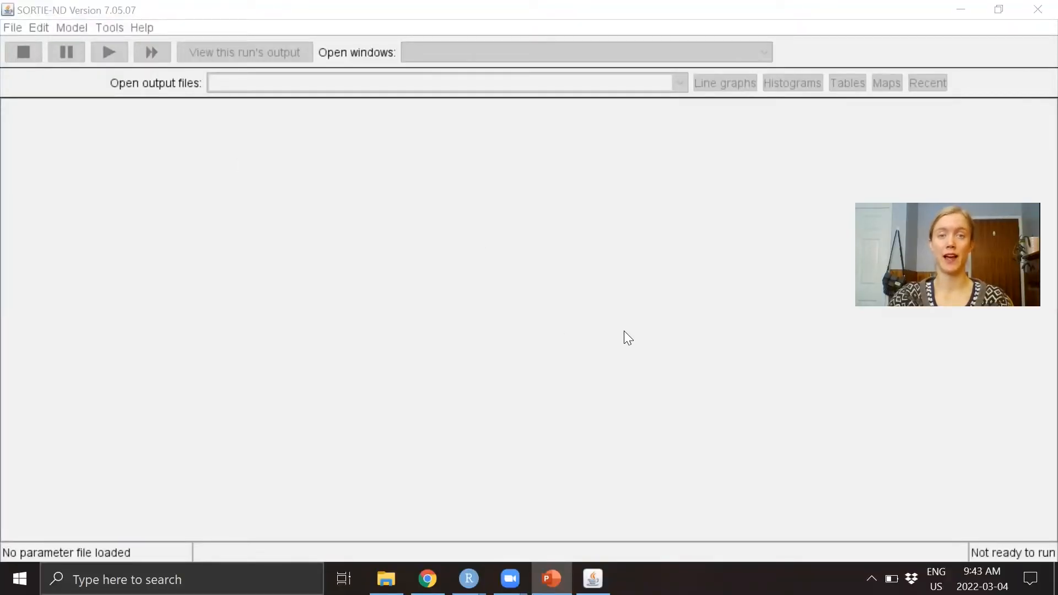
pyautogui.moveTo(584, 318)
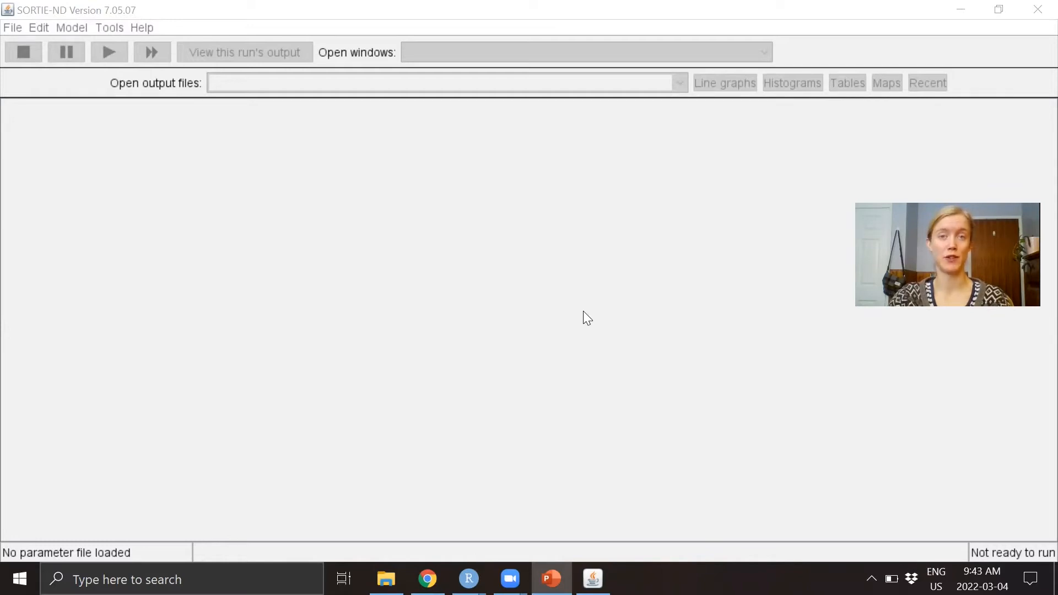
pyautogui.moveTo(377, 288)
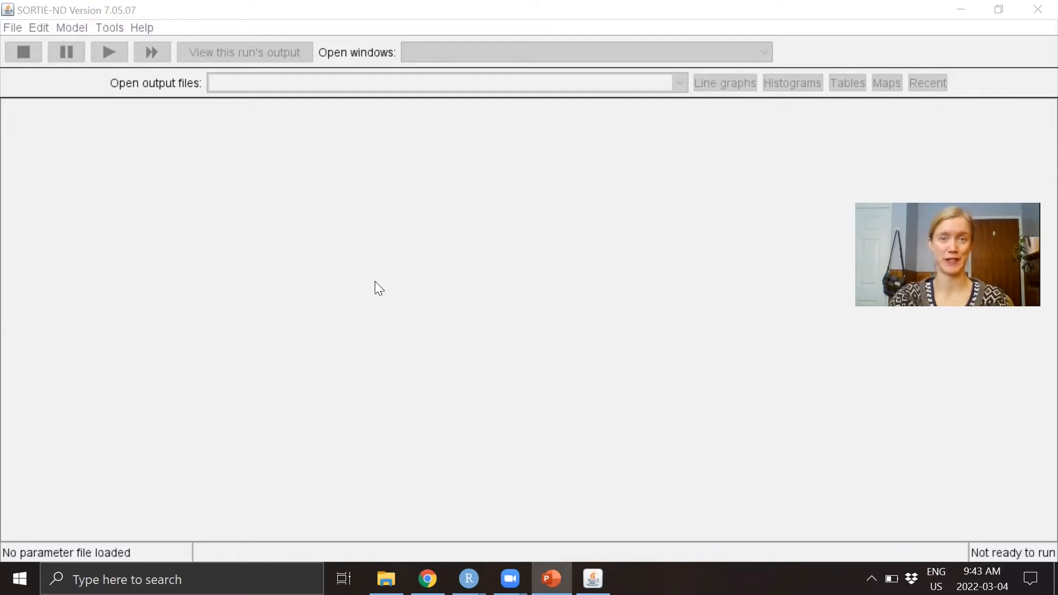
pyautogui.moveTo(11, 37)
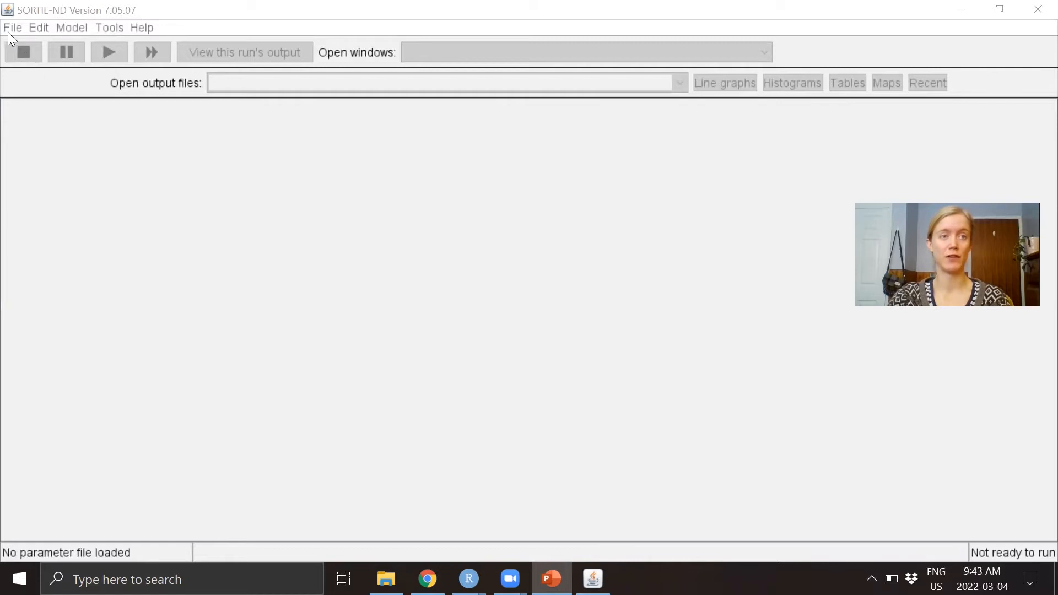
# - Start choosing a working directory for the model, then cancel the folder chooser
pyautogui.click(12, 27)
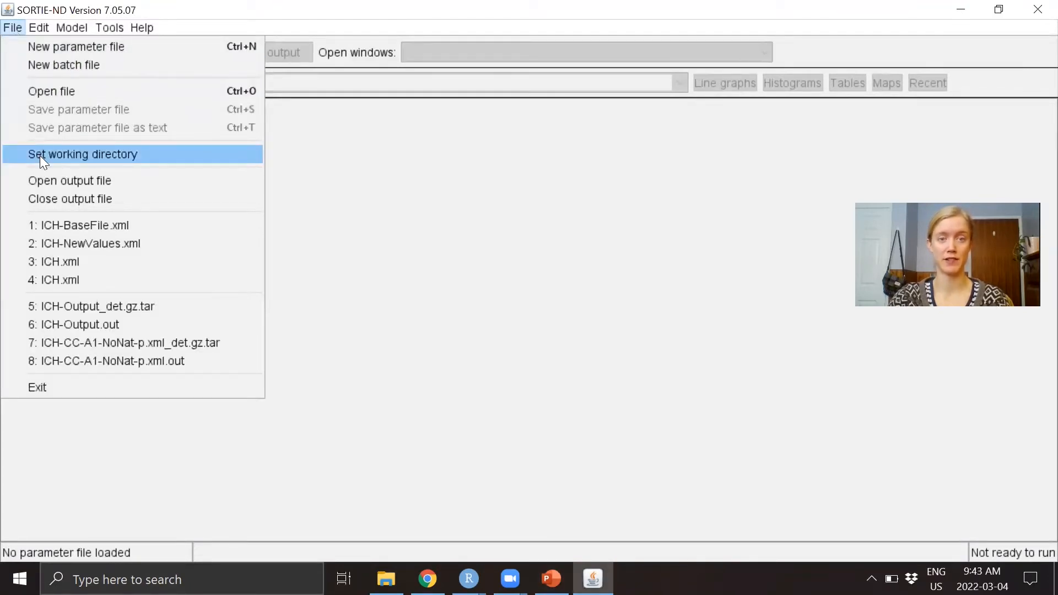
pyautogui.click(82, 154)
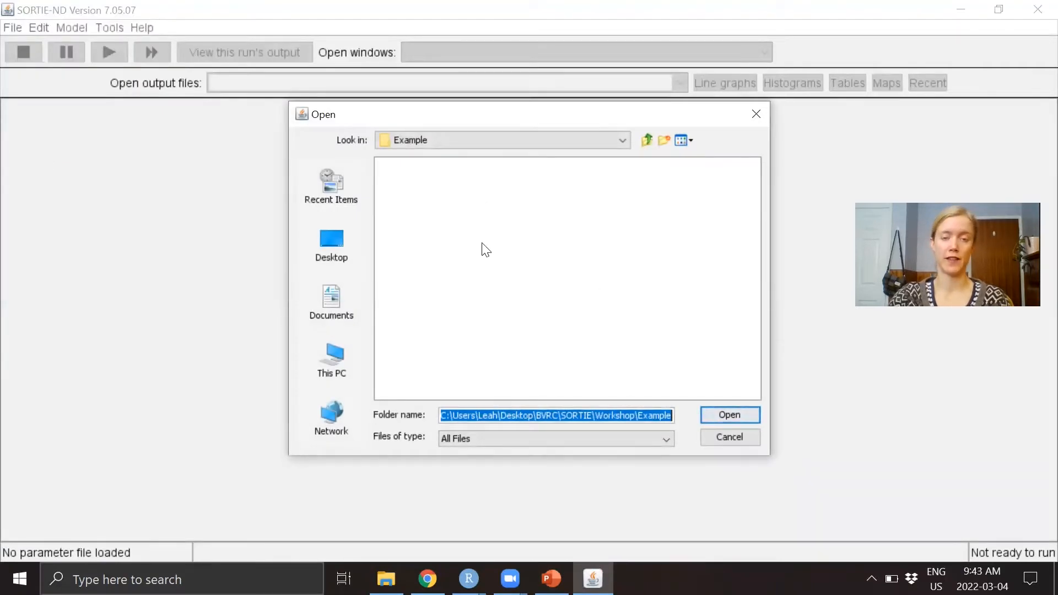
pyautogui.moveTo(729, 436)
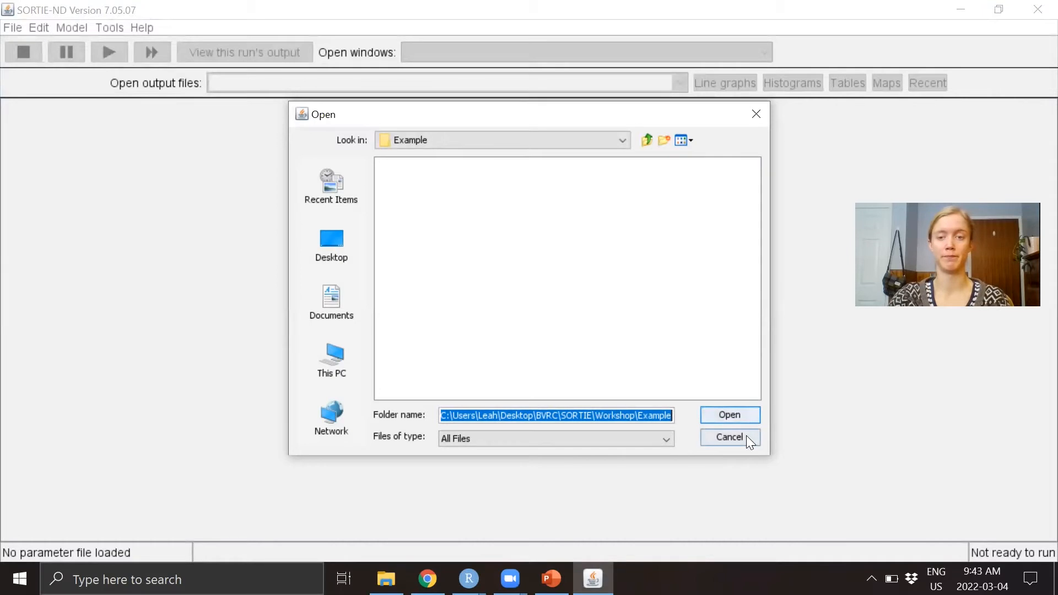
pyautogui.click(728, 436)
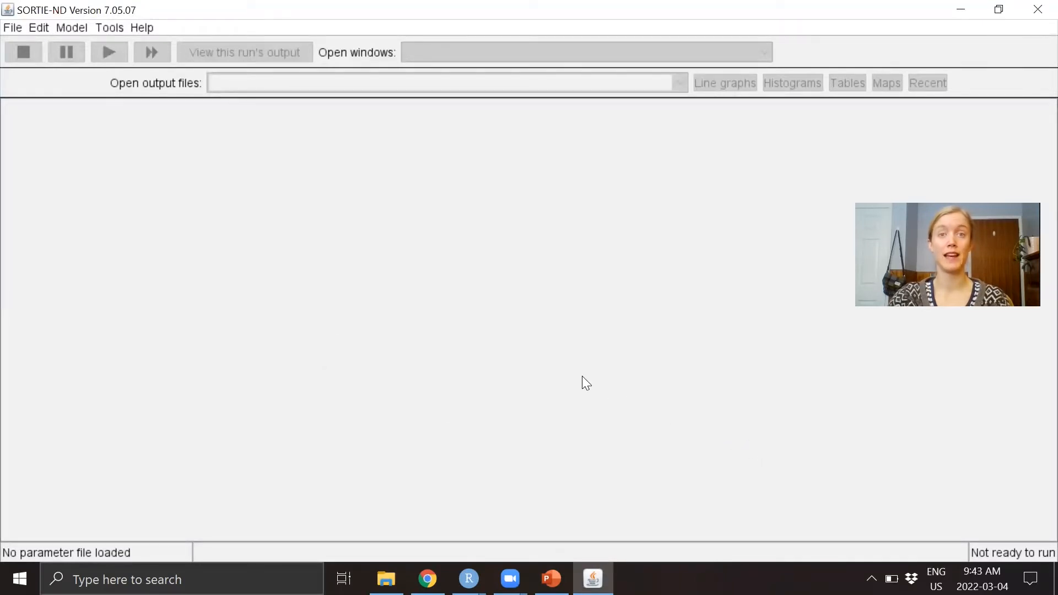
pyautogui.moveTo(436, 337)
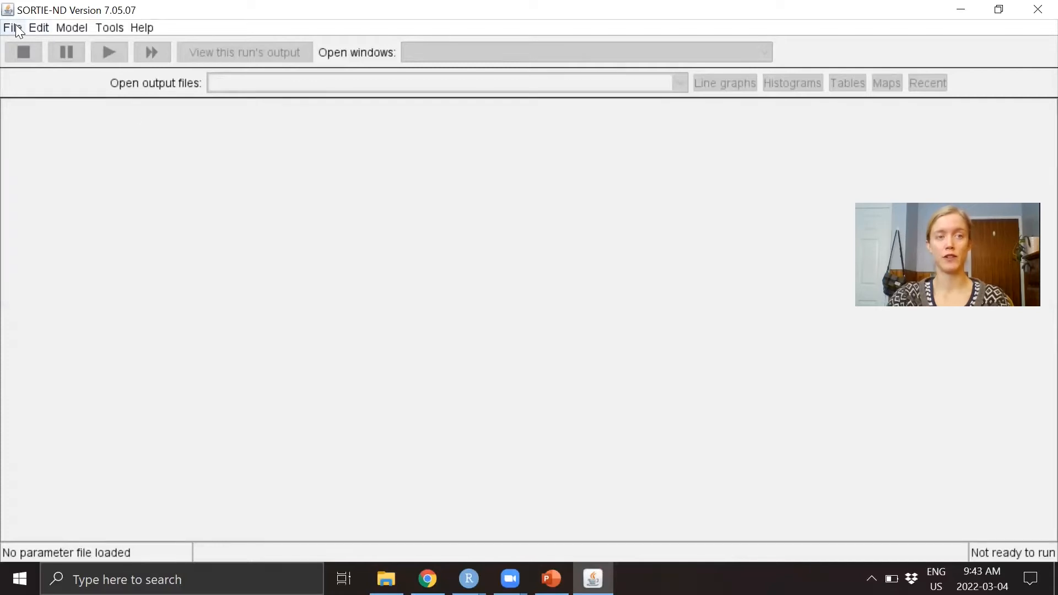
# - Load the ICH-BaseFile.xml parameter file from the Example folder
pyautogui.click(12, 27)
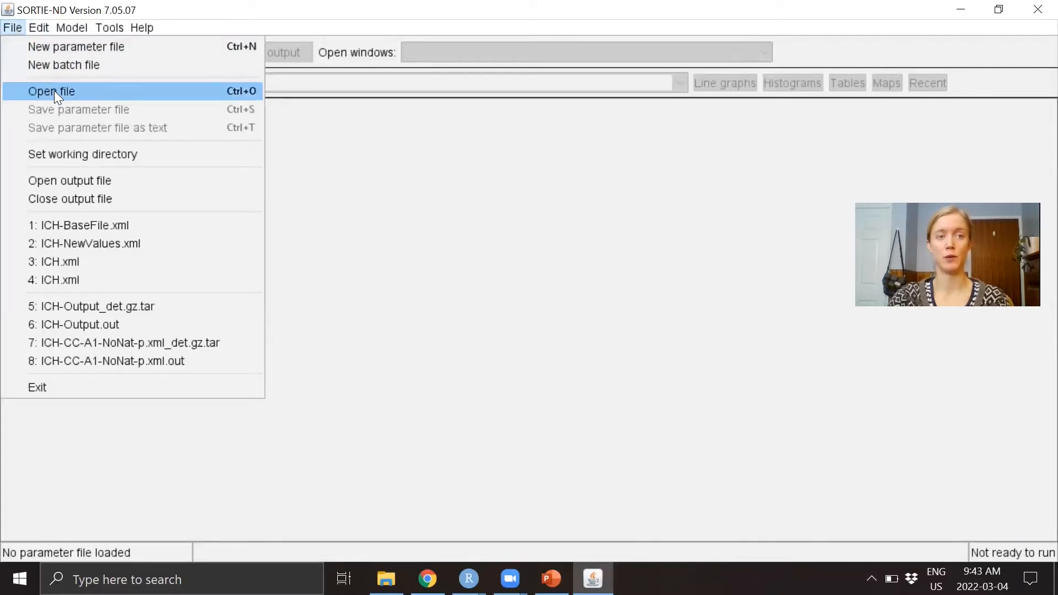
pyautogui.click(51, 91)
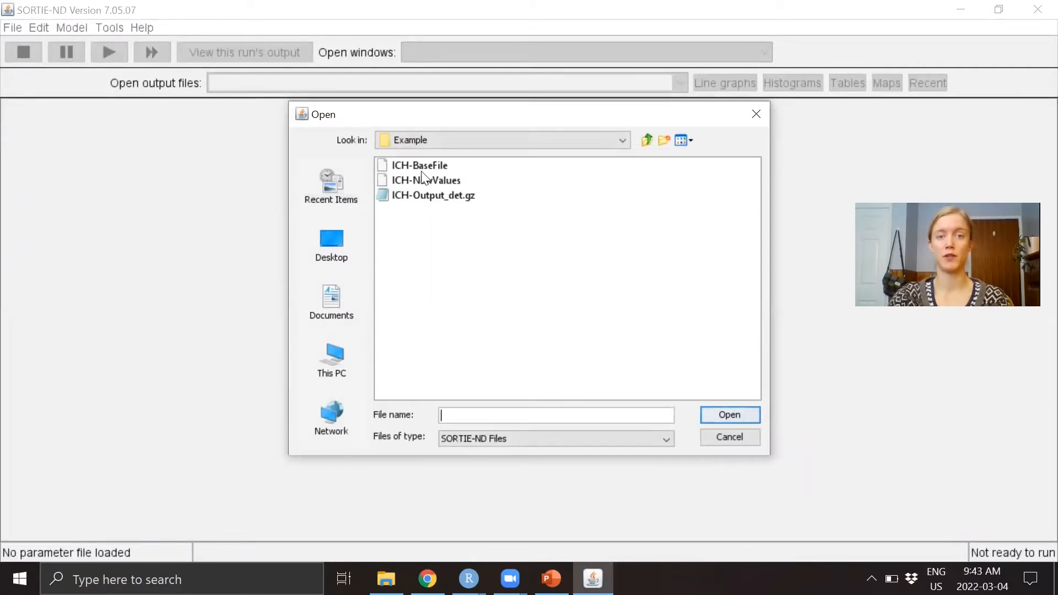
pyautogui.click(419, 164)
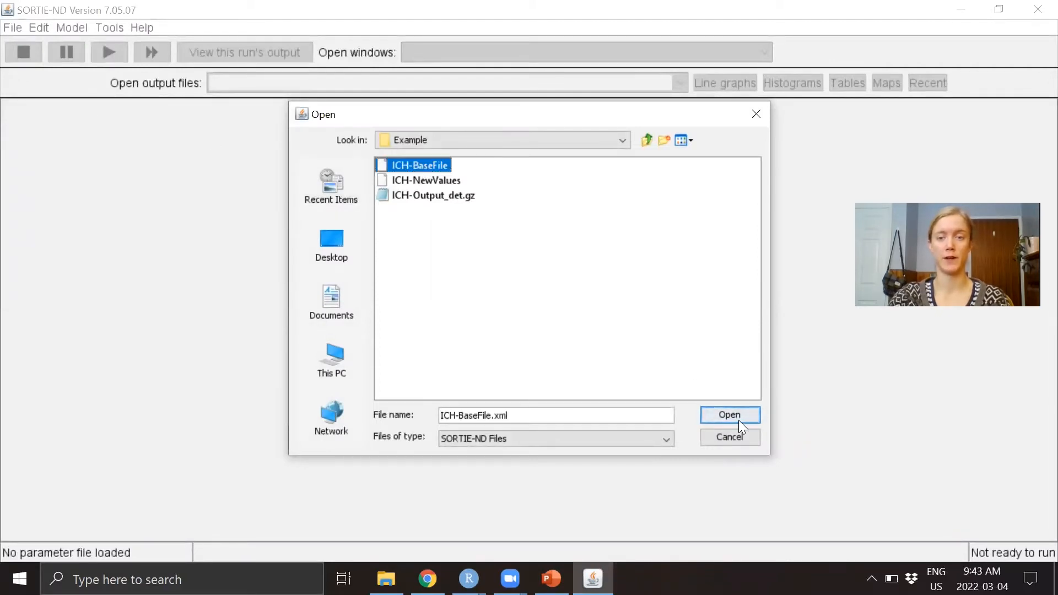
pyautogui.click(729, 415)
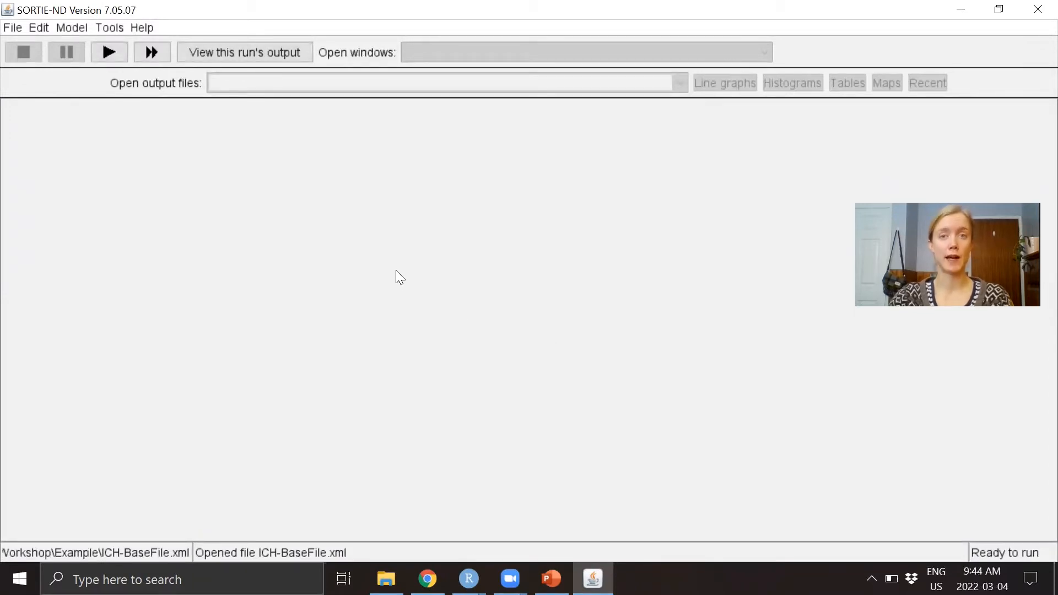
# - Review the model settings overview listing Plot, Tree Population, Allometry and the light behaviours
pyautogui.click(38, 27)
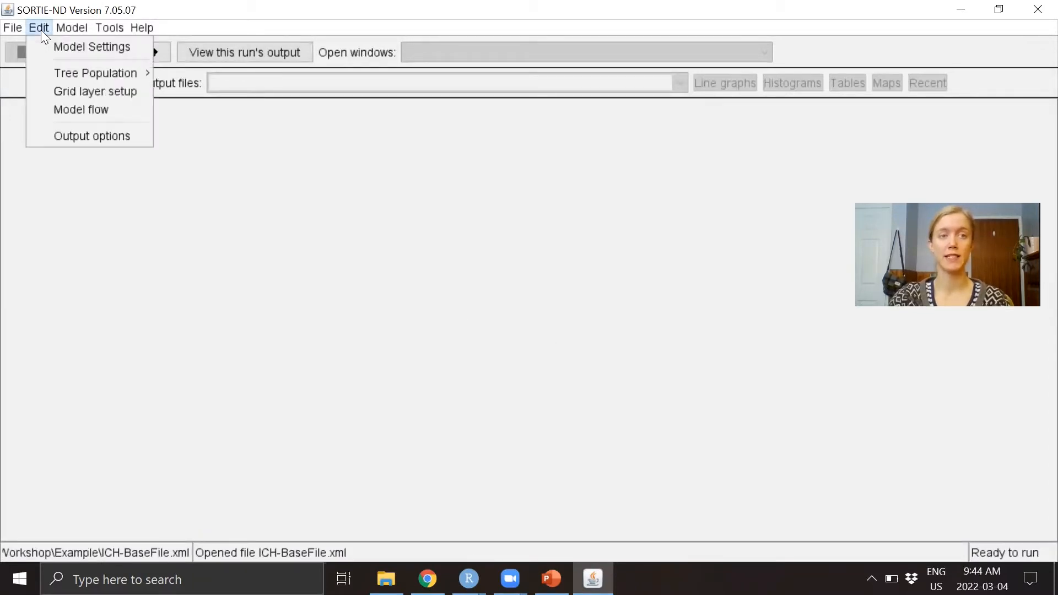
pyautogui.click(92, 47)
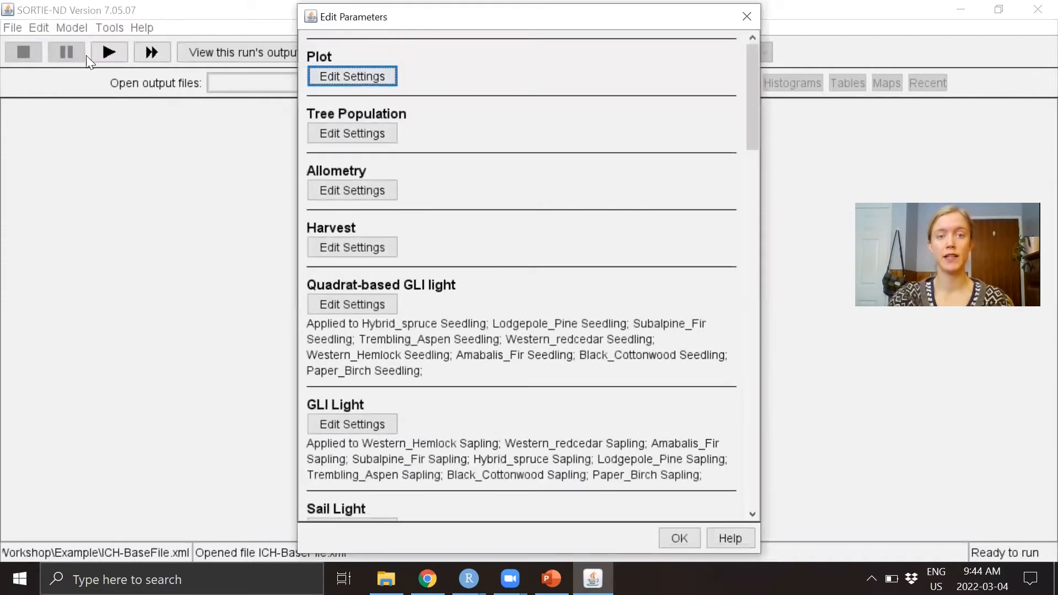
pyautogui.scroll(-3)
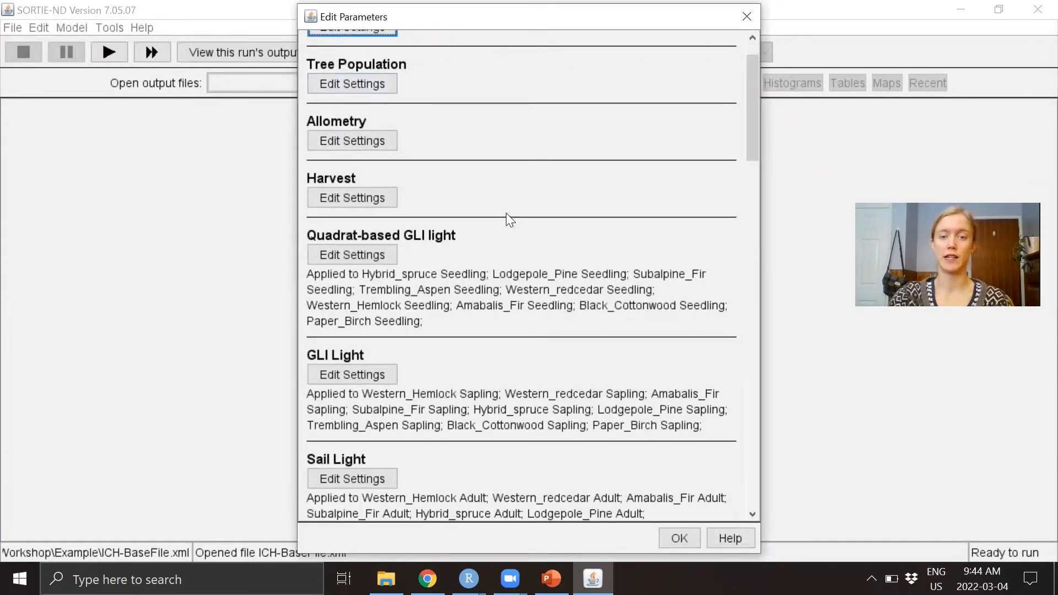
pyautogui.scroll(-3)
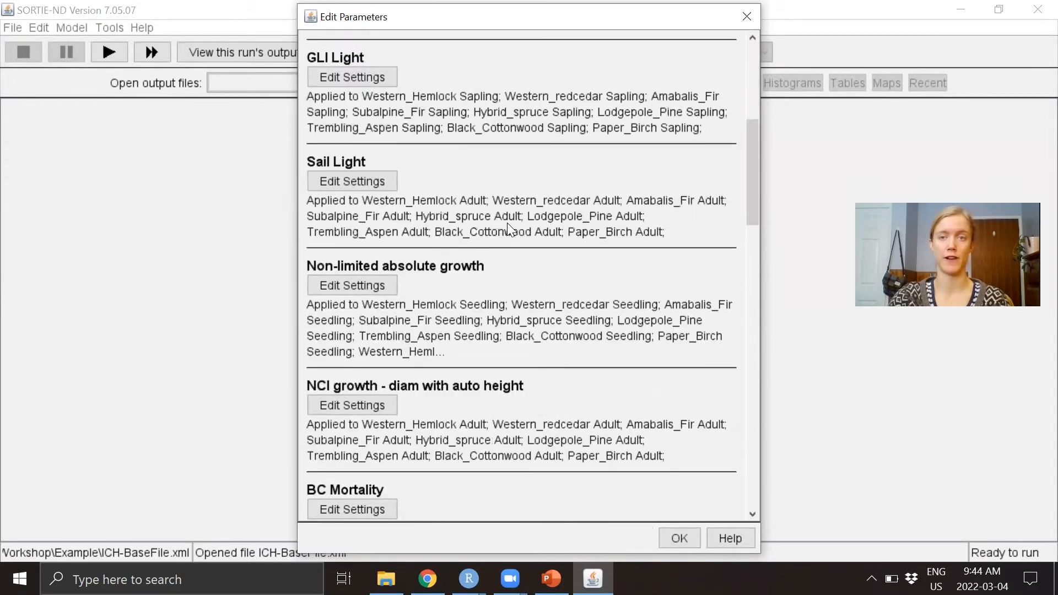
pyautogui.scroll(3)
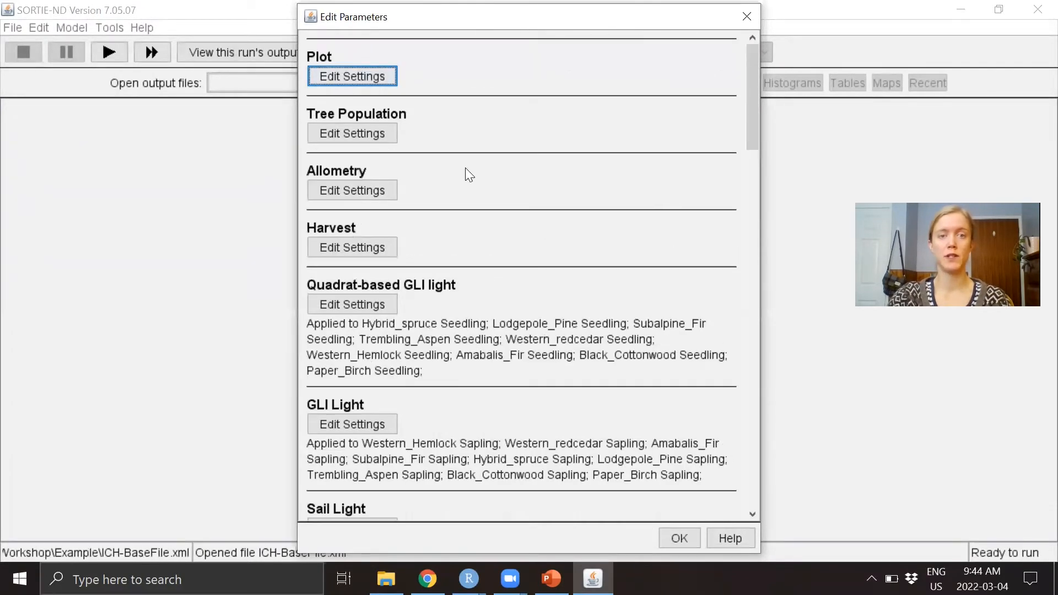
# - Review the Tree Population per-species initial density table without changing any values
pyautogui.click(351, 133)
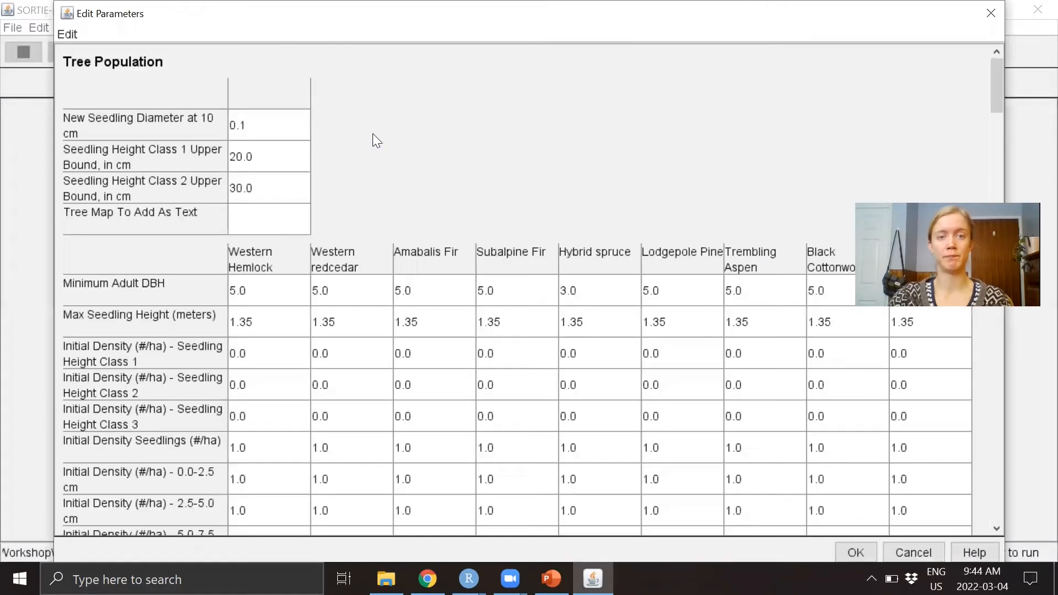
pyautogui.scroll(-3)
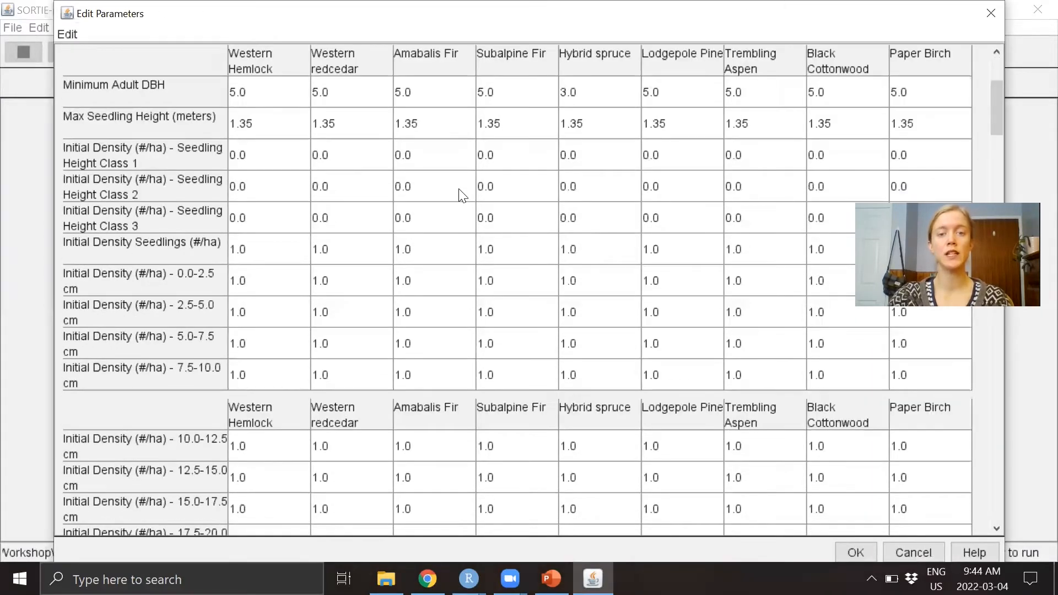
pyautogui.scroll(-3)
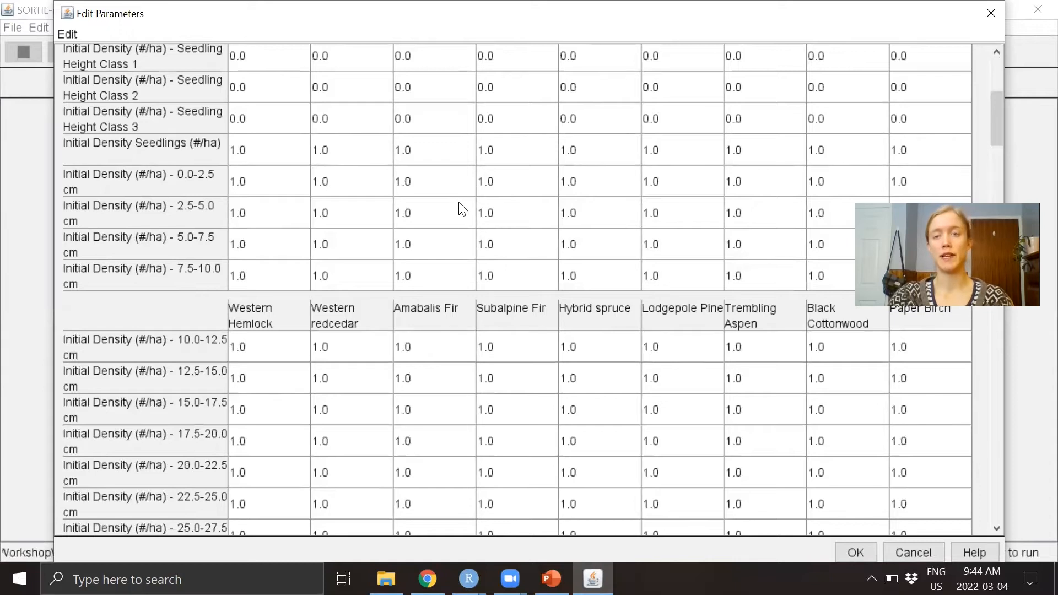
pyautogui.scroll(-3)
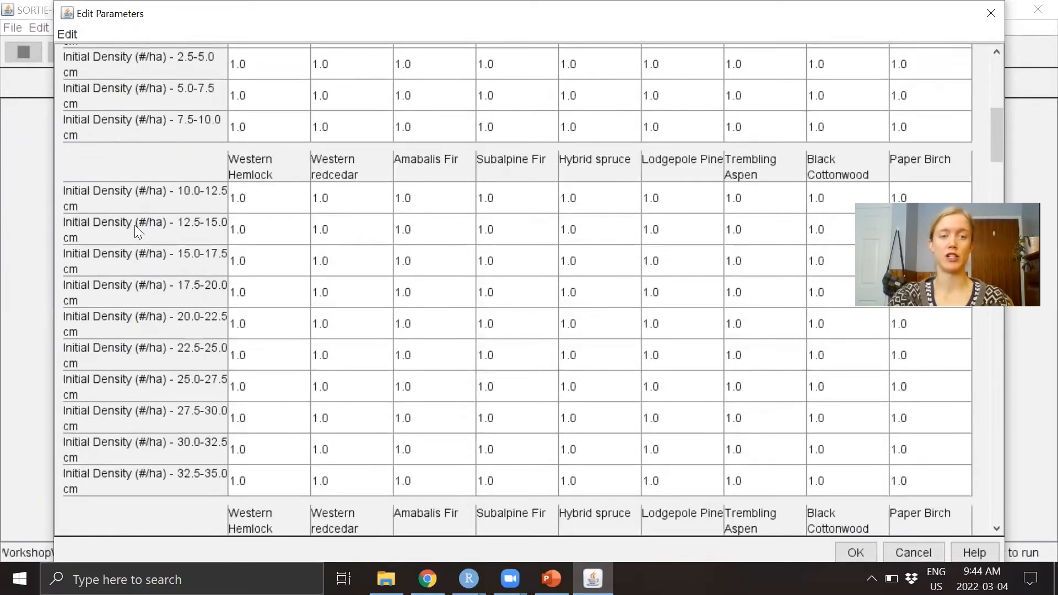
pyautogui.moveTo(294, 226)
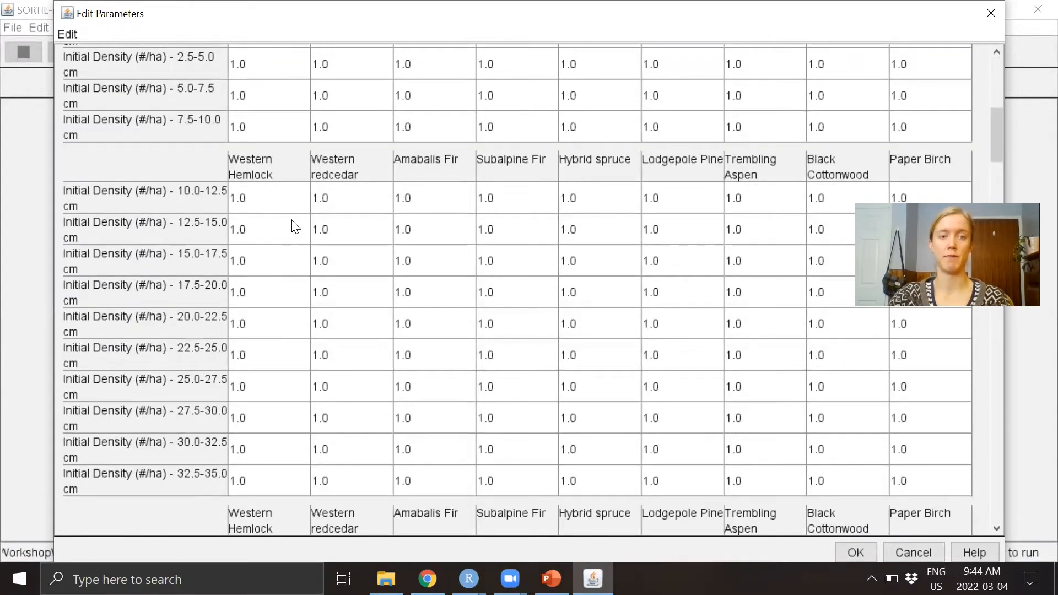
pyautogui.moveTo(283, 255)
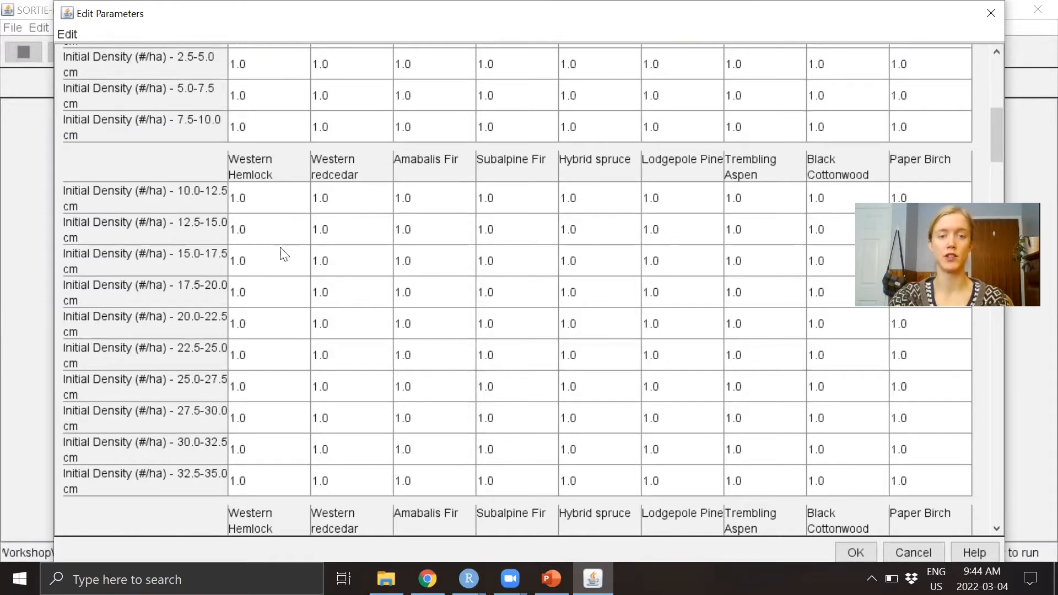
pyautogui.moveTo(789, 480)
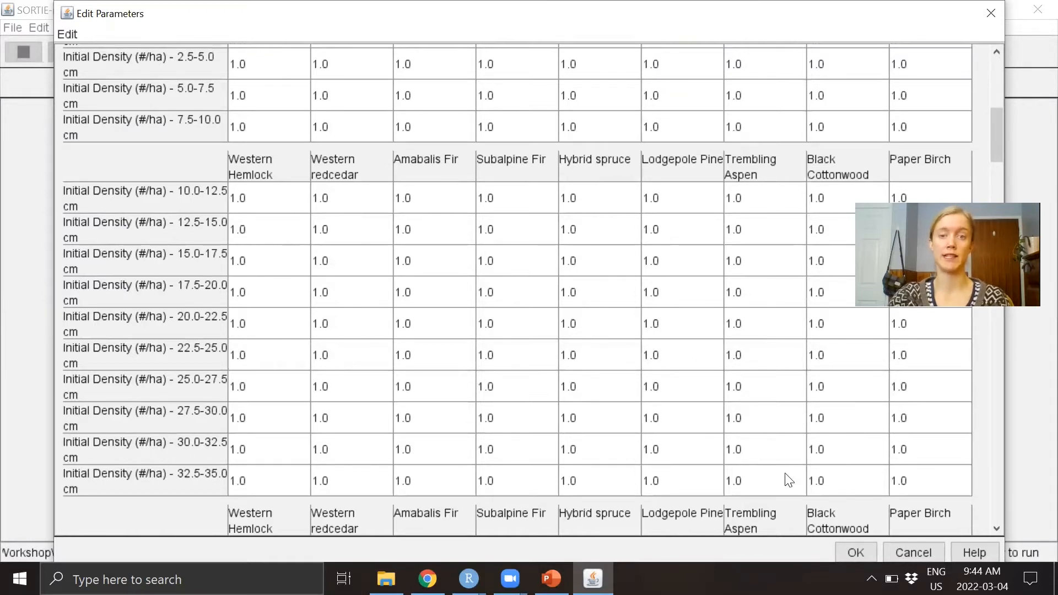
pyautogui.scroll(3)
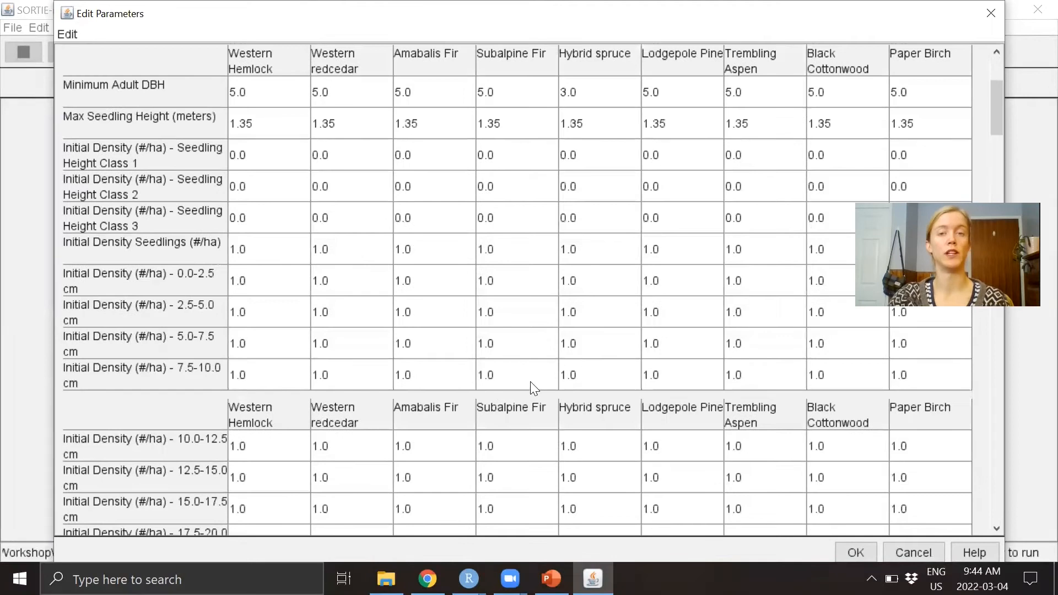
pyautogui.moveTo(275, 135)
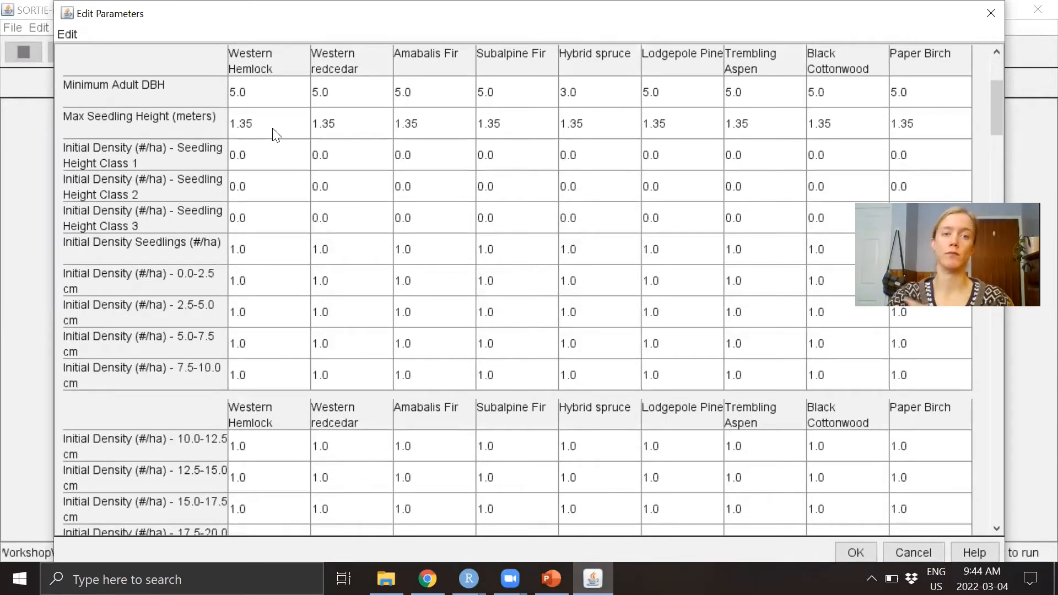
pyautogui.moveTo(771, 389)
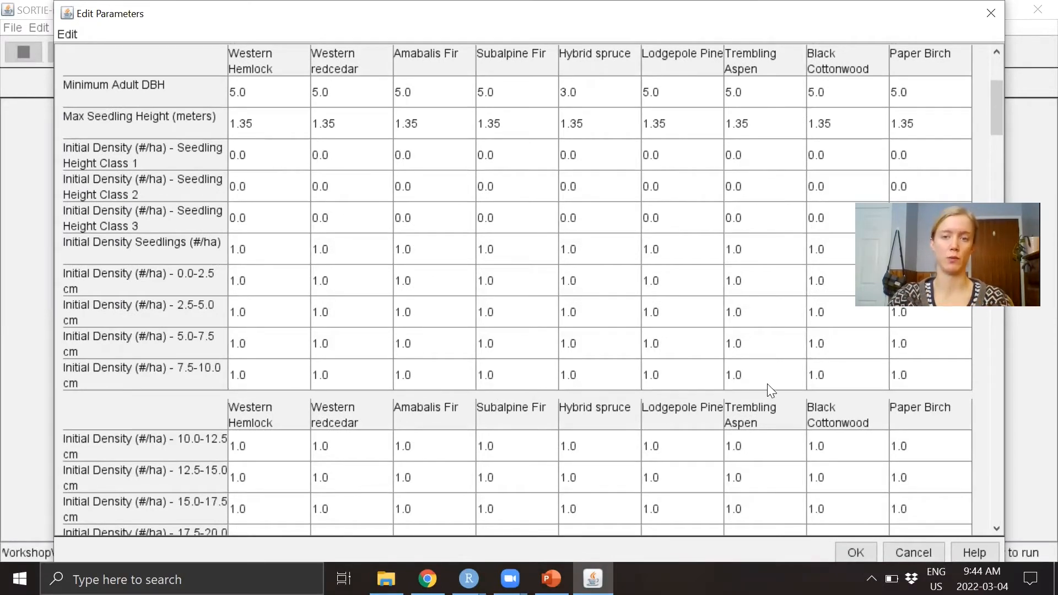
pyautogui.scroll(-3)
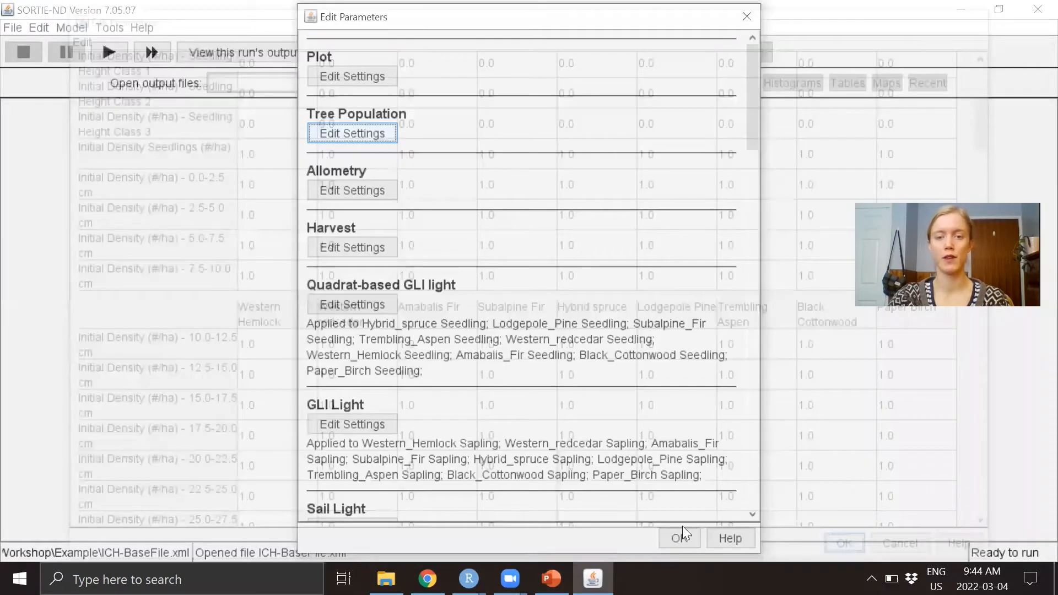
# - Load the ICH-NewValues.xml parameter file in place of the base file
pyautogui.click(678, 537)
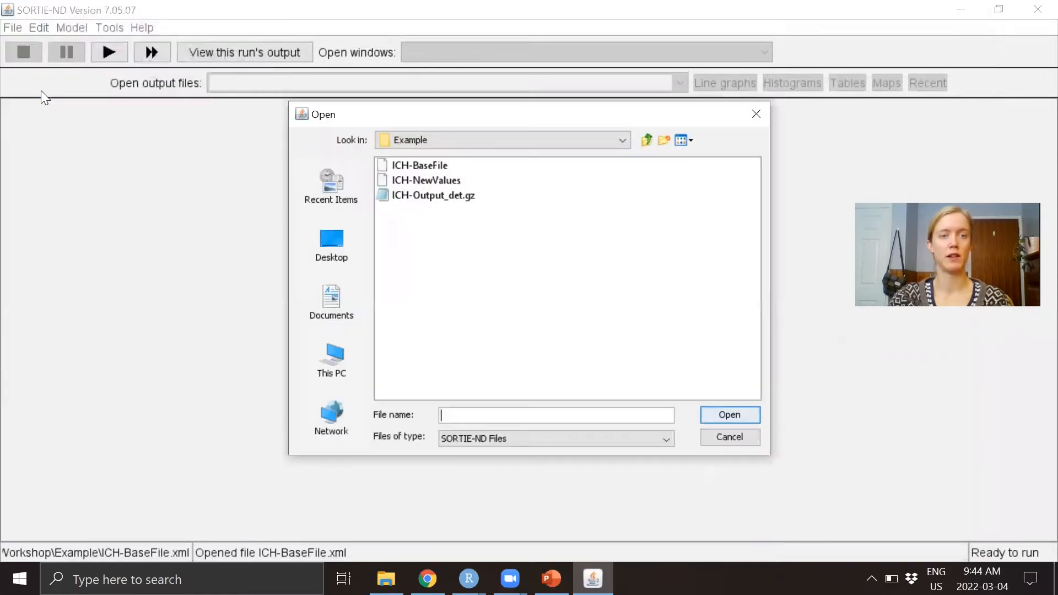
pyautogui.click(427, 180)
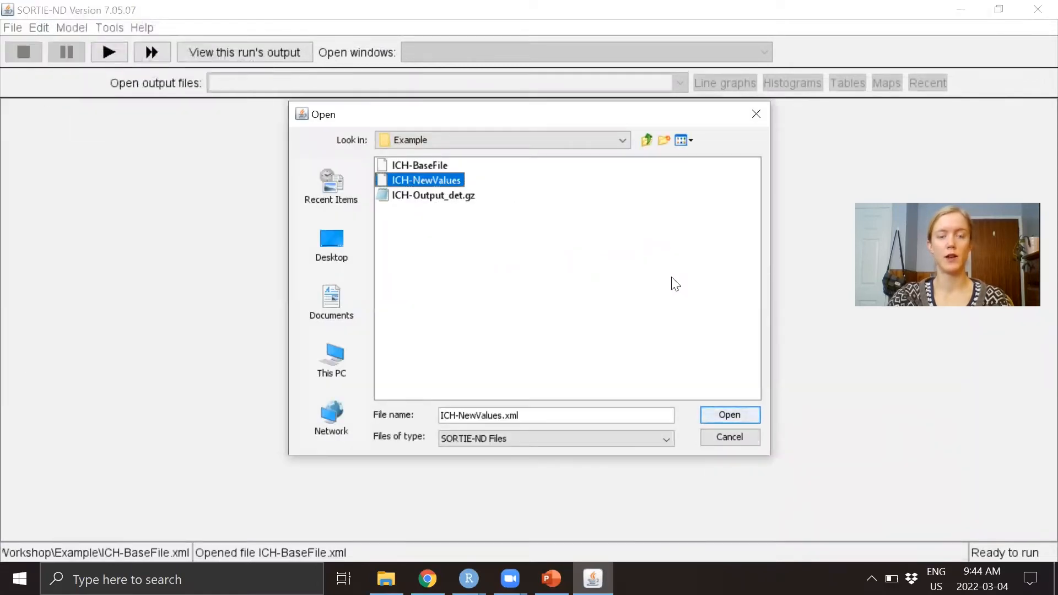
pyautogui.moveTo(730, 415)
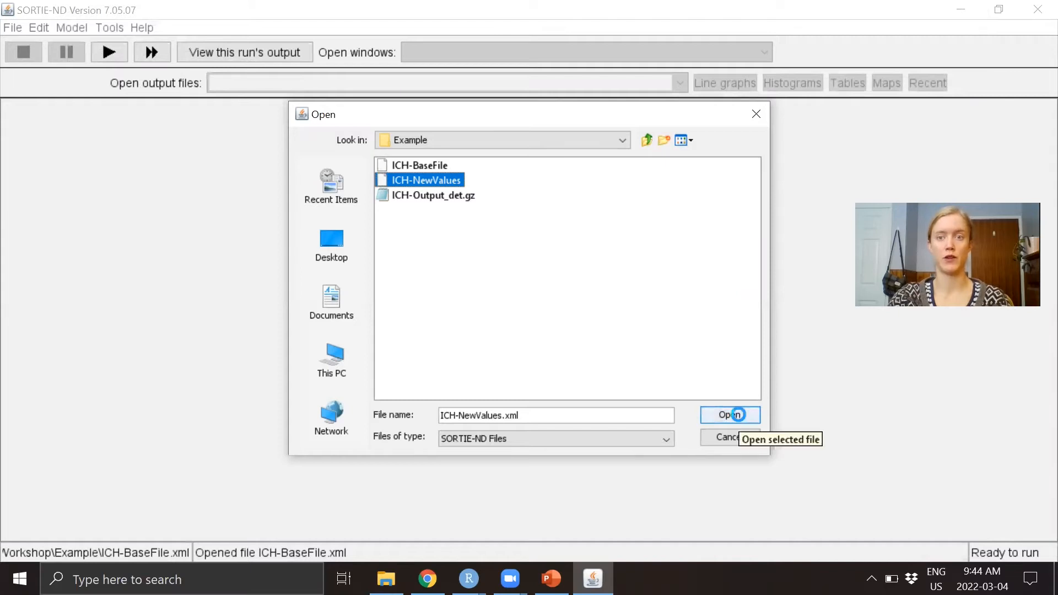
pyautogui.click(729, 414)
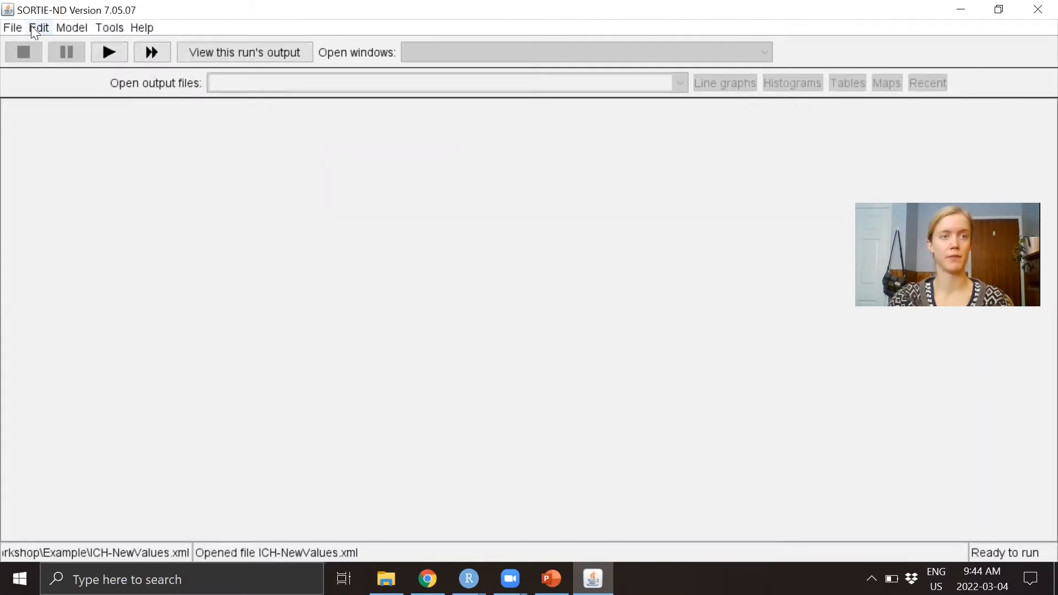
# - Review the Tree Population initial densities per species and size class under ICH-NewValues.xml
pyautogui.click(38, 28)
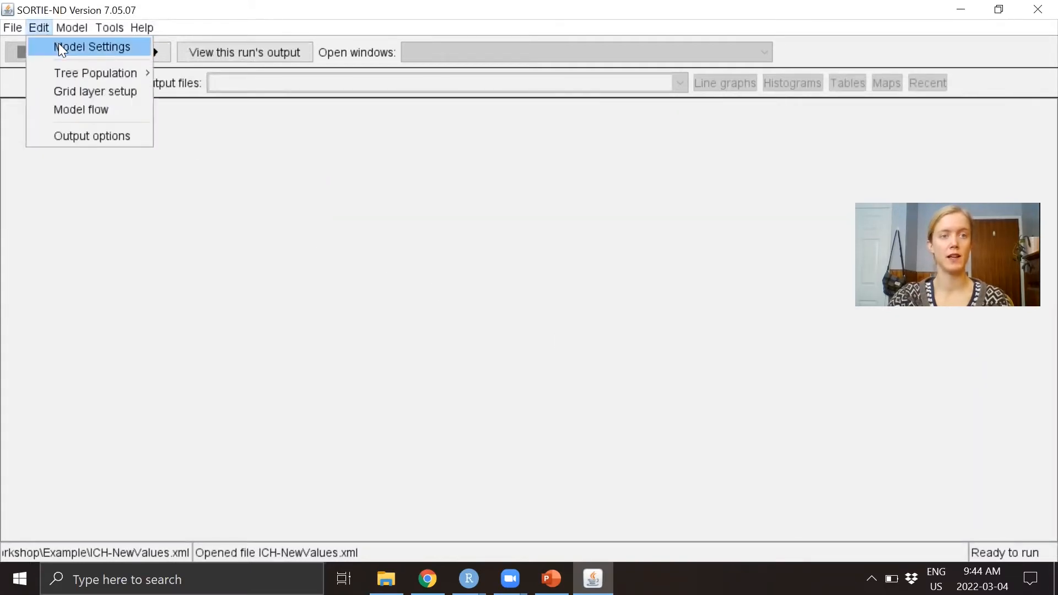
pyautogui.click(92, 46)
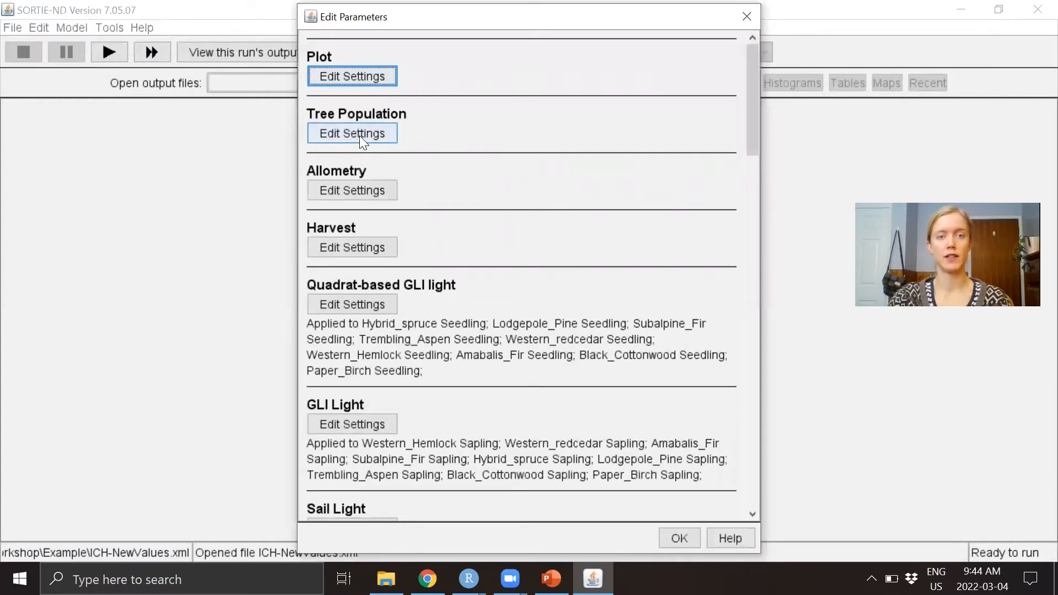
pyautogui.click(351, 133)
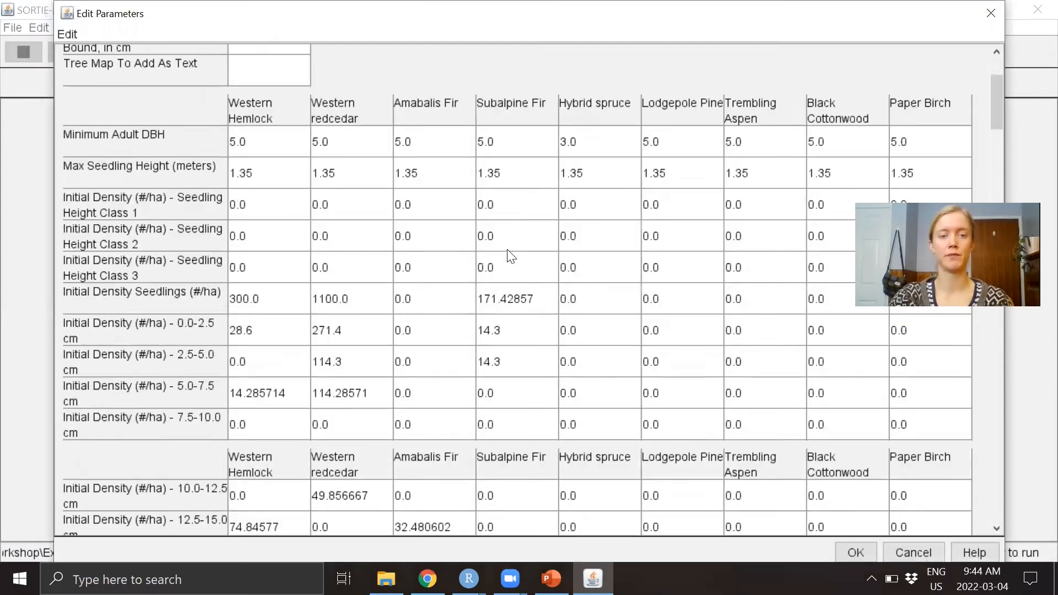
pyautogui.scroll(-3)
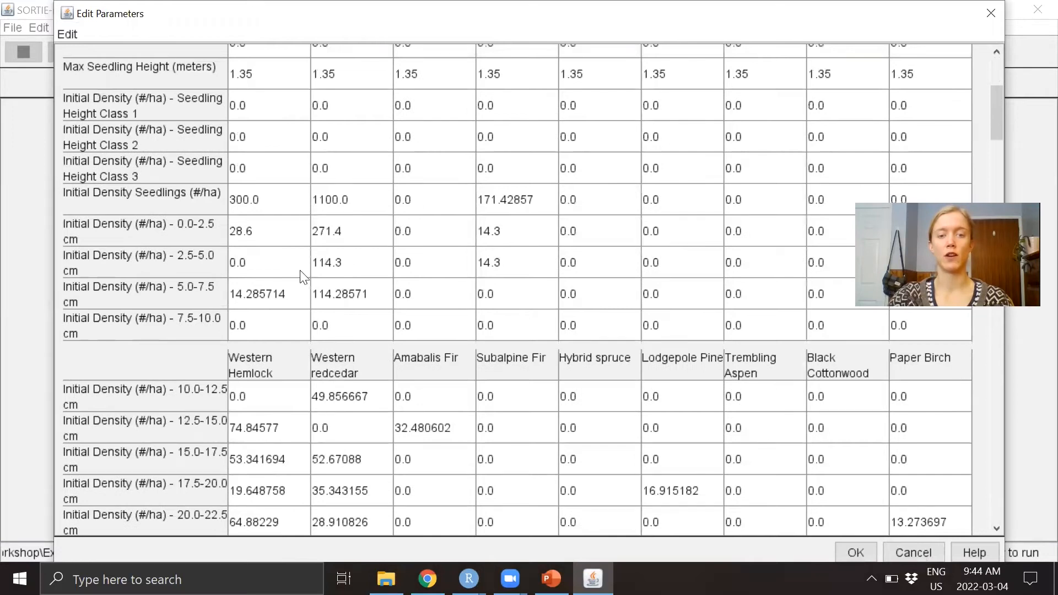
pyautogui.scroll(-3)
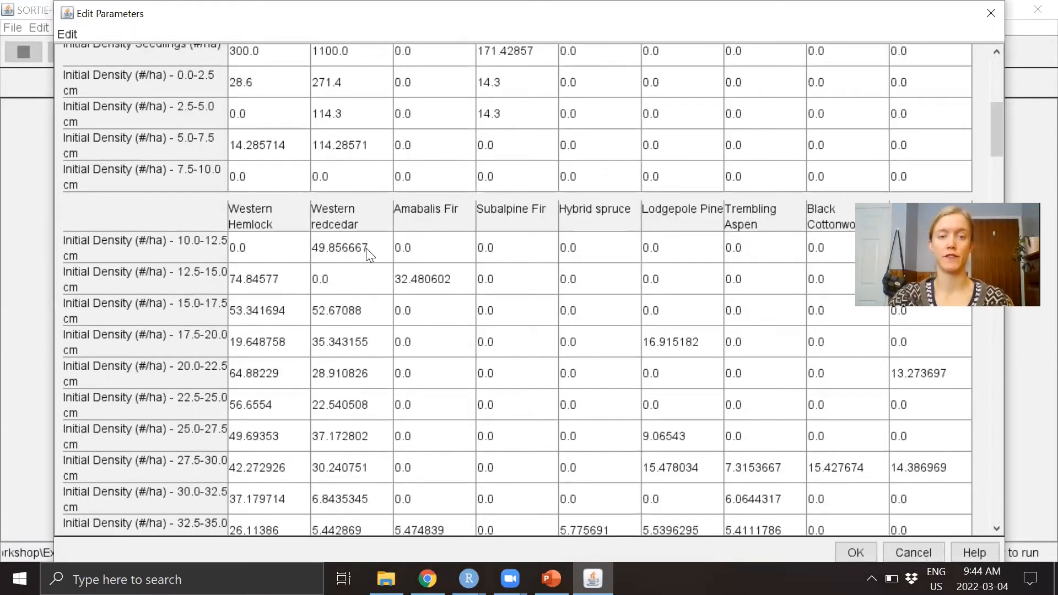
pyautogui.moveTo(281, 396)
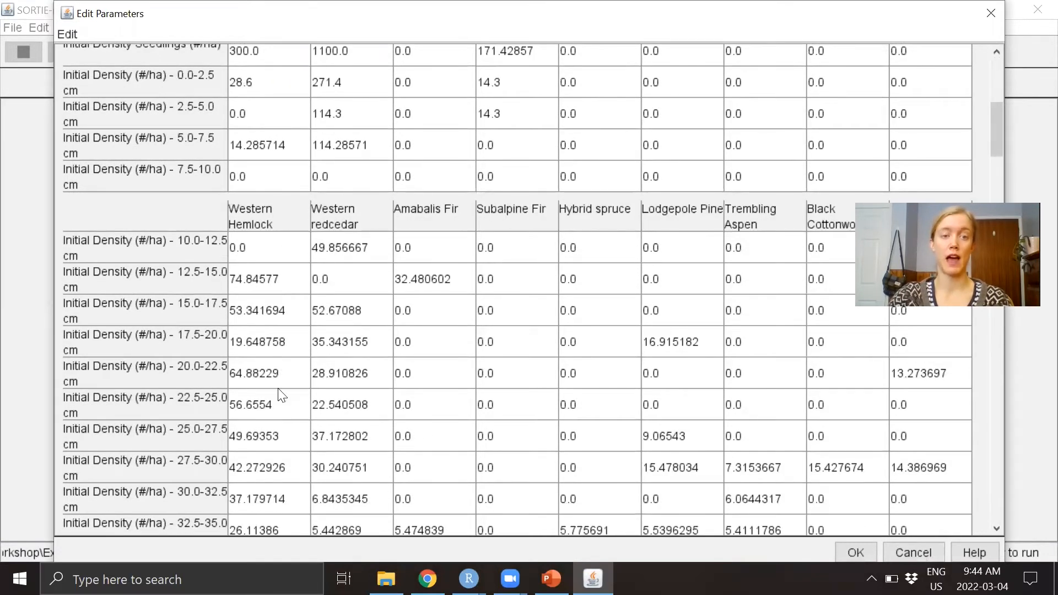
pyautogui.moveTo(588, 375)
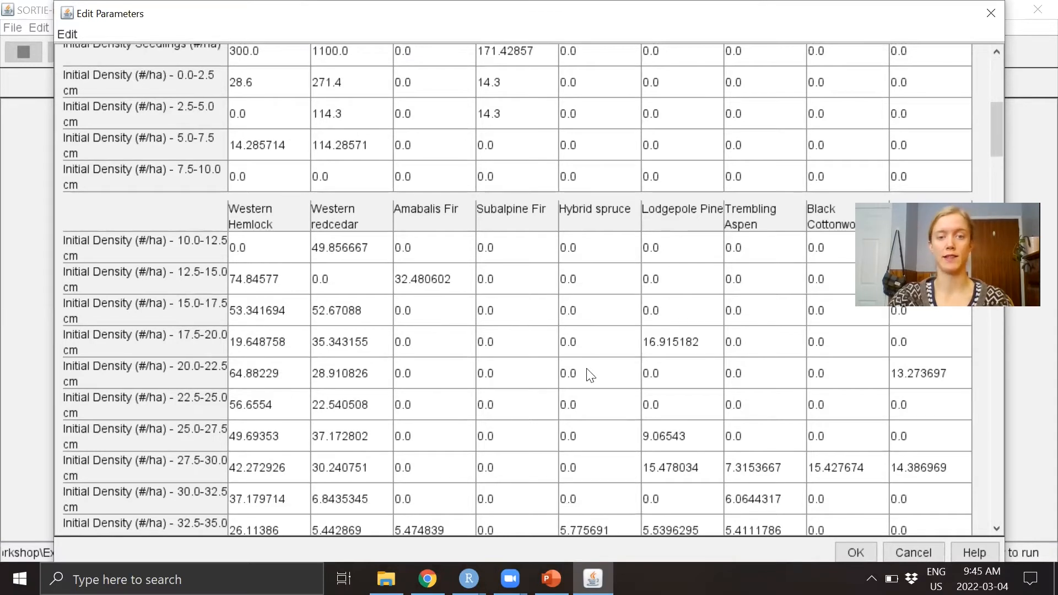
pyautogui.scroll(3)
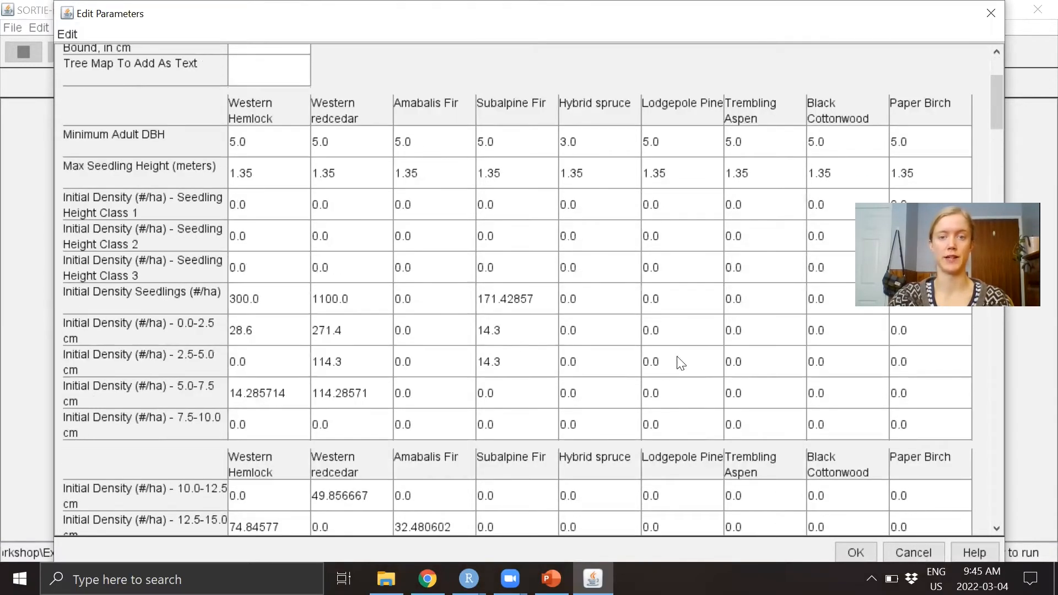
pyautogui.scroll(3)
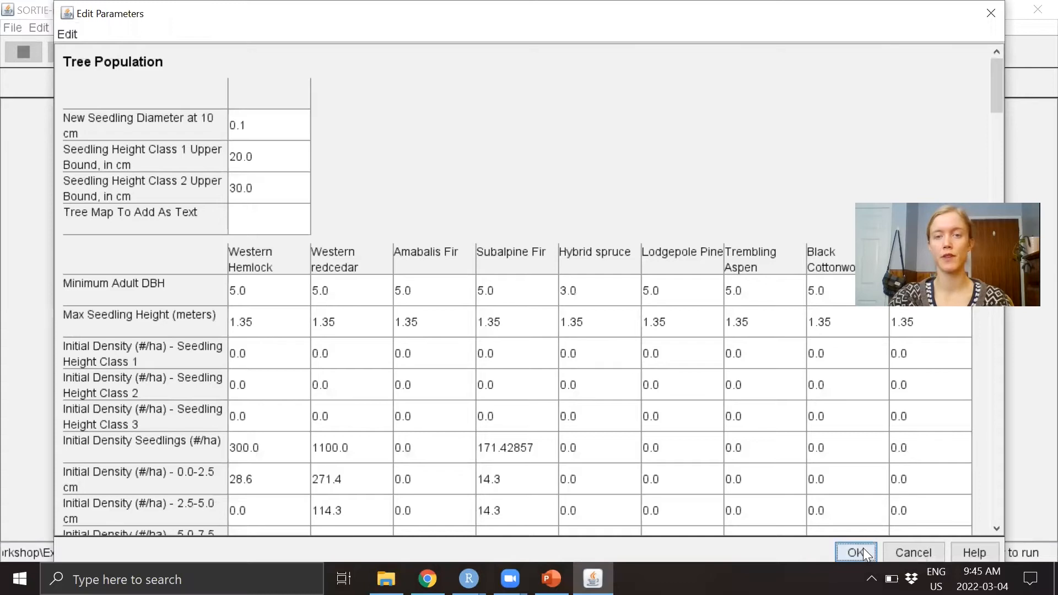
# - Change the plot's Number of Timesteps from 26 to 12 and accept it
pyautogui.click(855, 553)
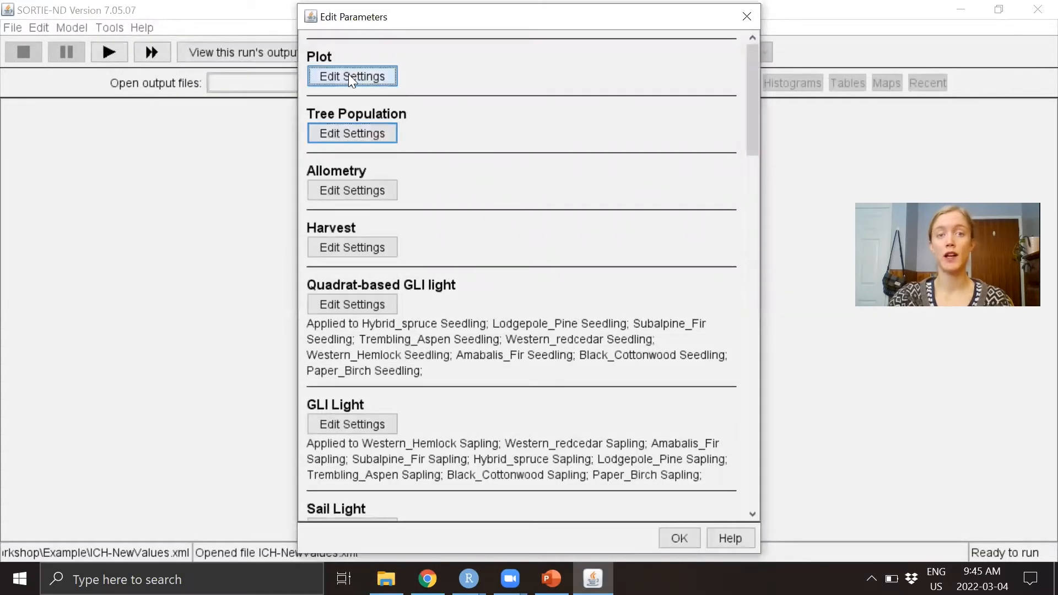
pyautogui.click(352, 76)
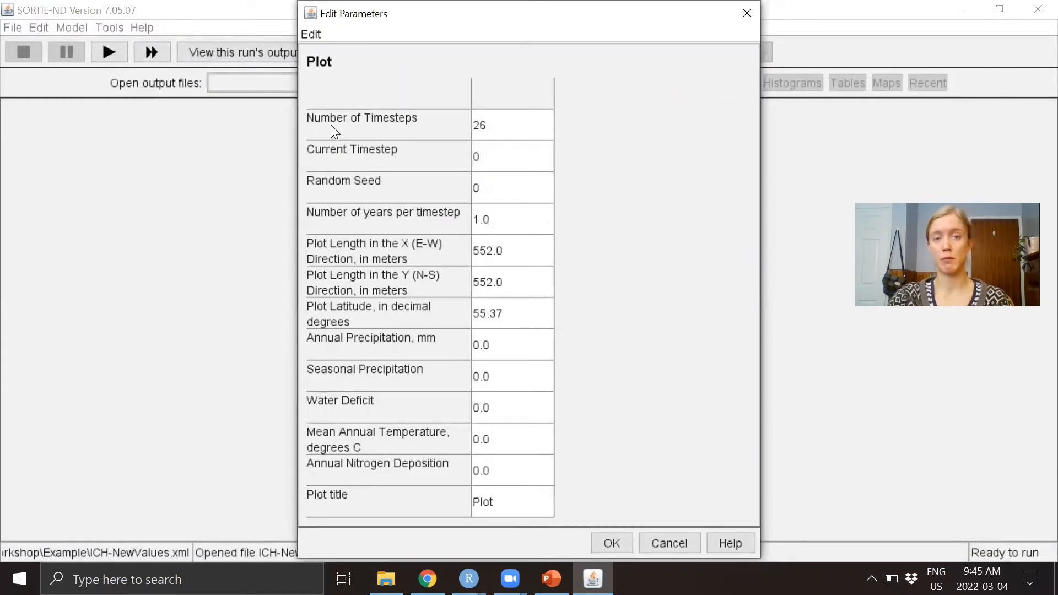
pyautogui.moveTo(442, 214)
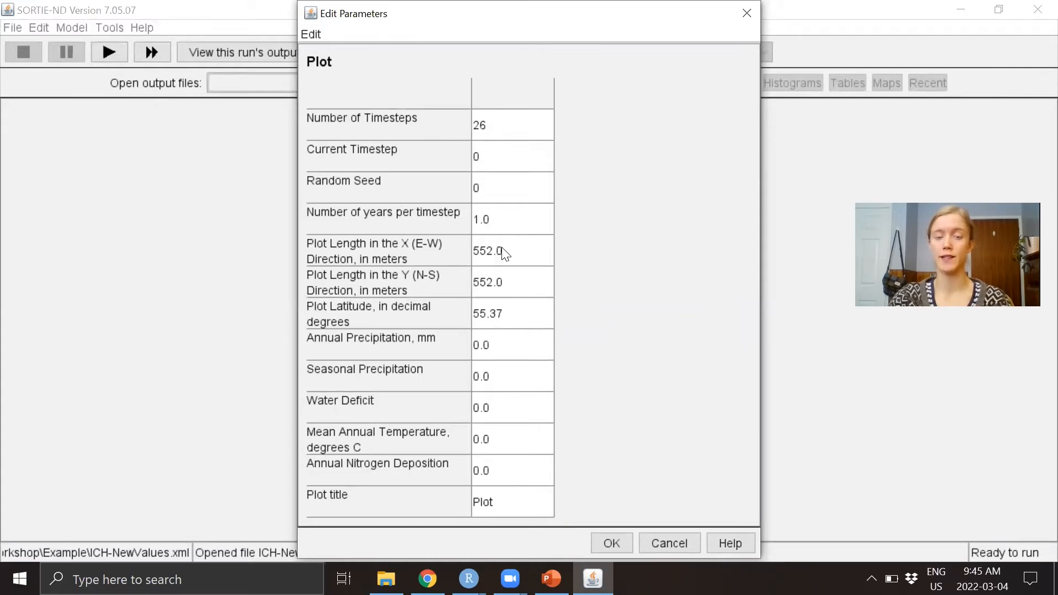
pyautogui.moveTo(502, 128)
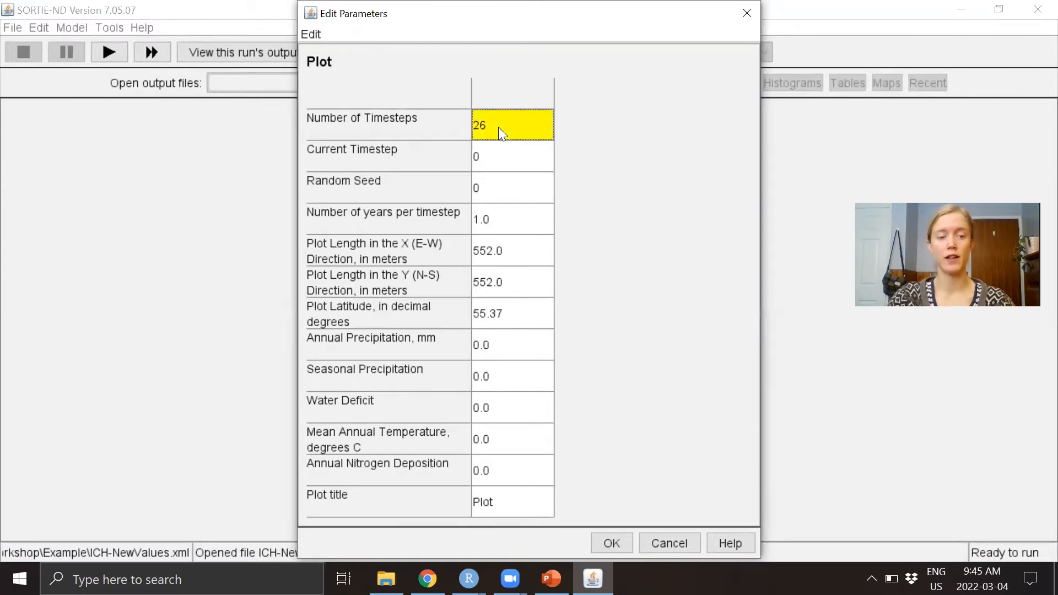
pyautogui.write('12')
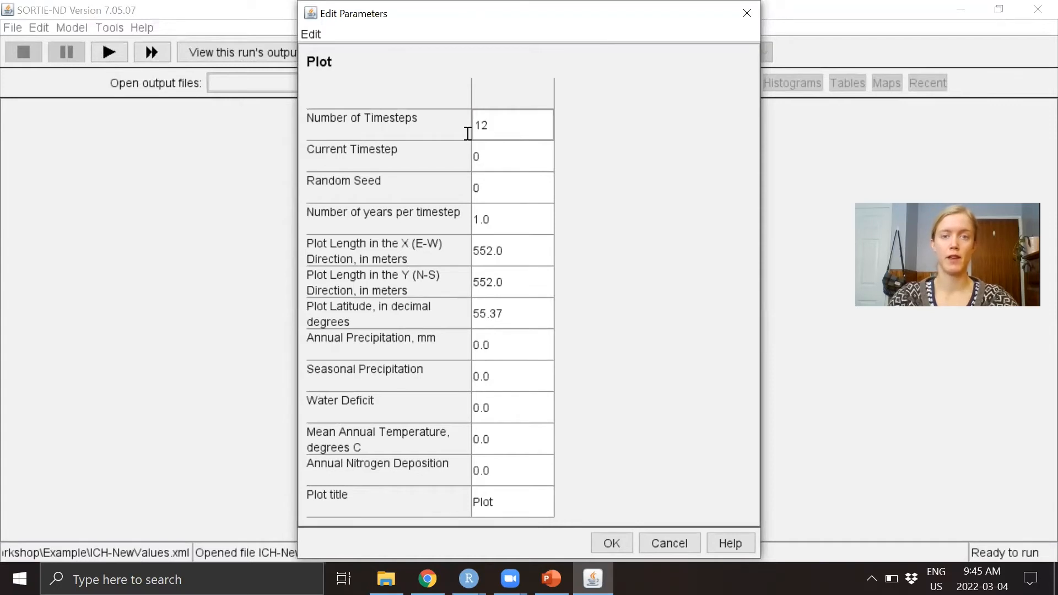
pyautogui.moveTo(610, 279)
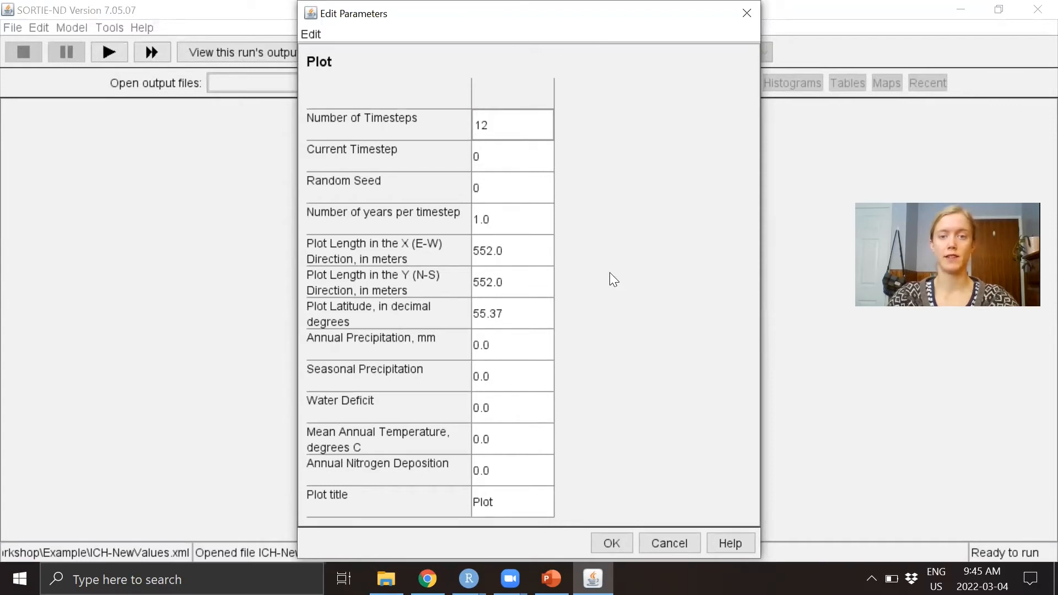
pyautogui.moveTo(609, 544)
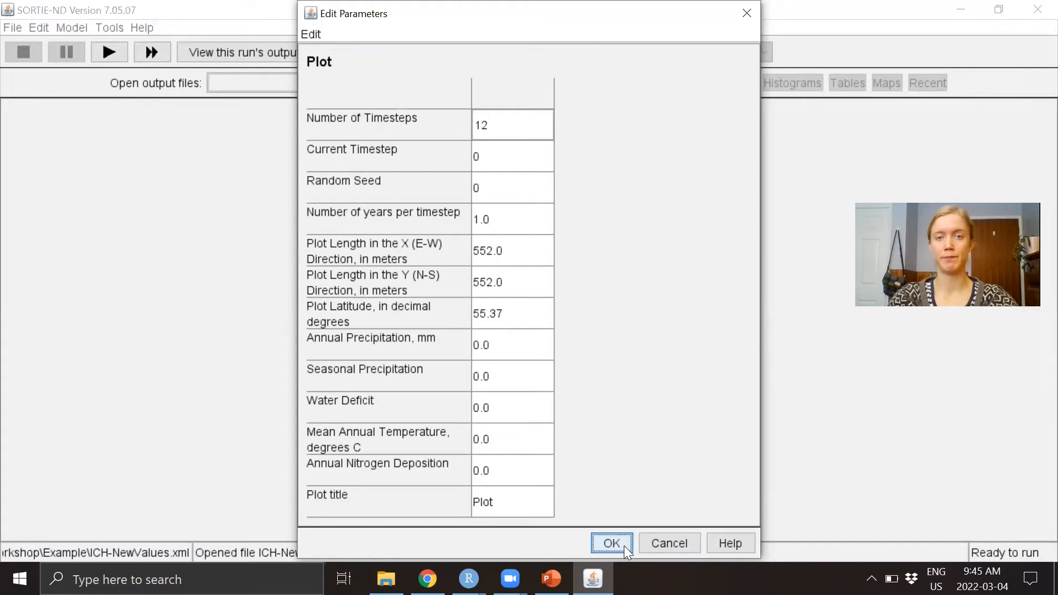
pyautogui.click(609, 543)
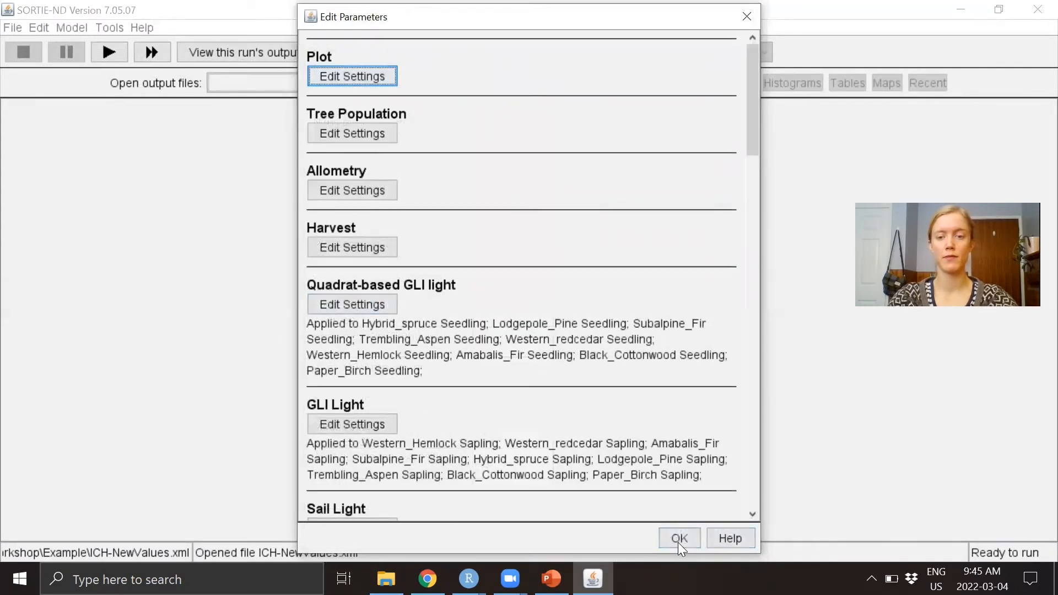
# - Close the parameter editor, leaving ICH-NewValues.xml loaded and ready to run
pyautogui.click(678, 538)
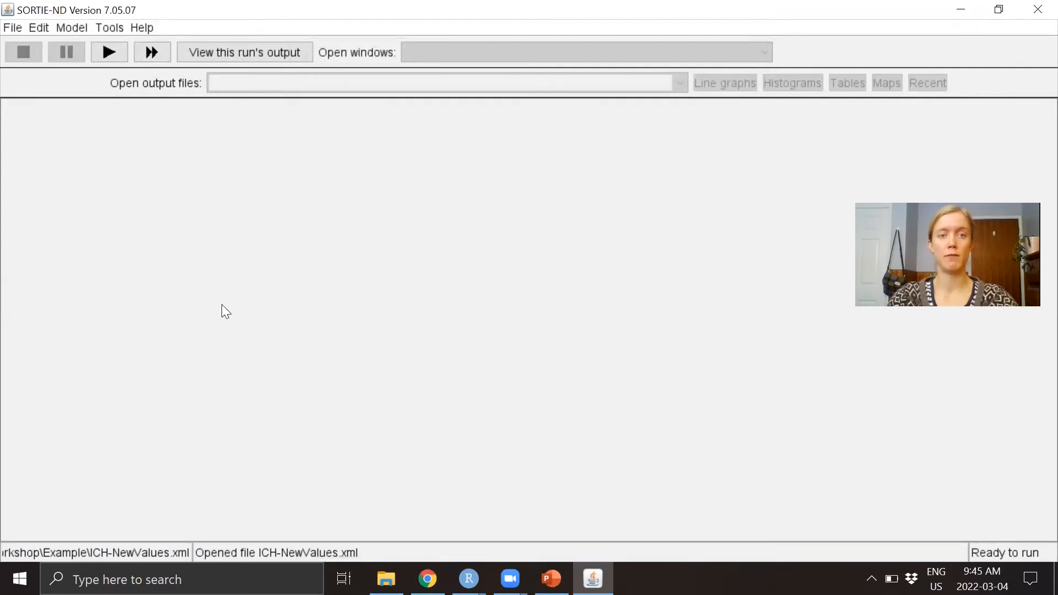
pyautogui.click(11, 27)
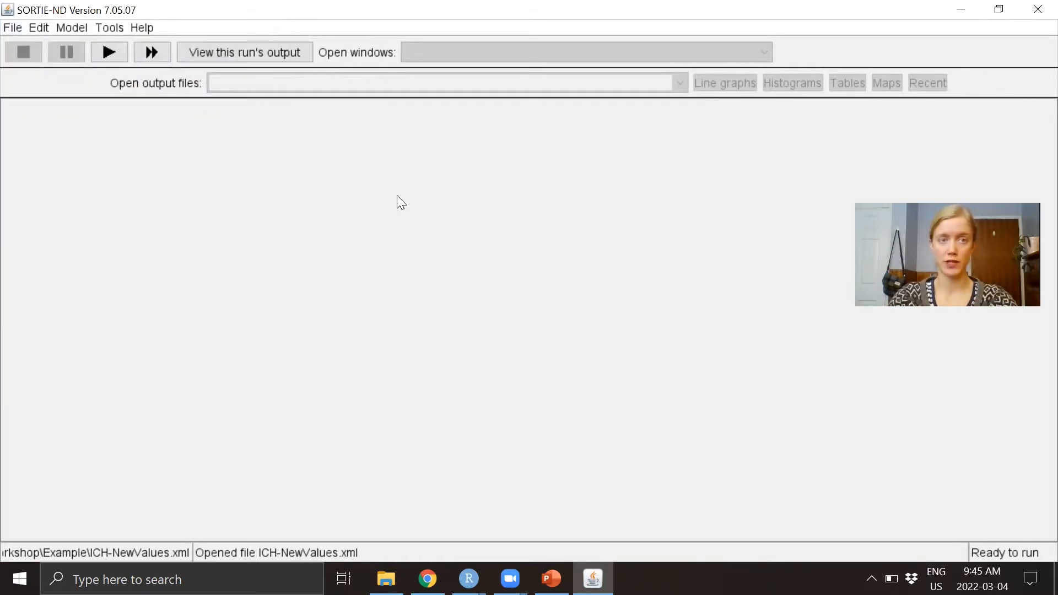
pyautogui.moveTo(362, 196)
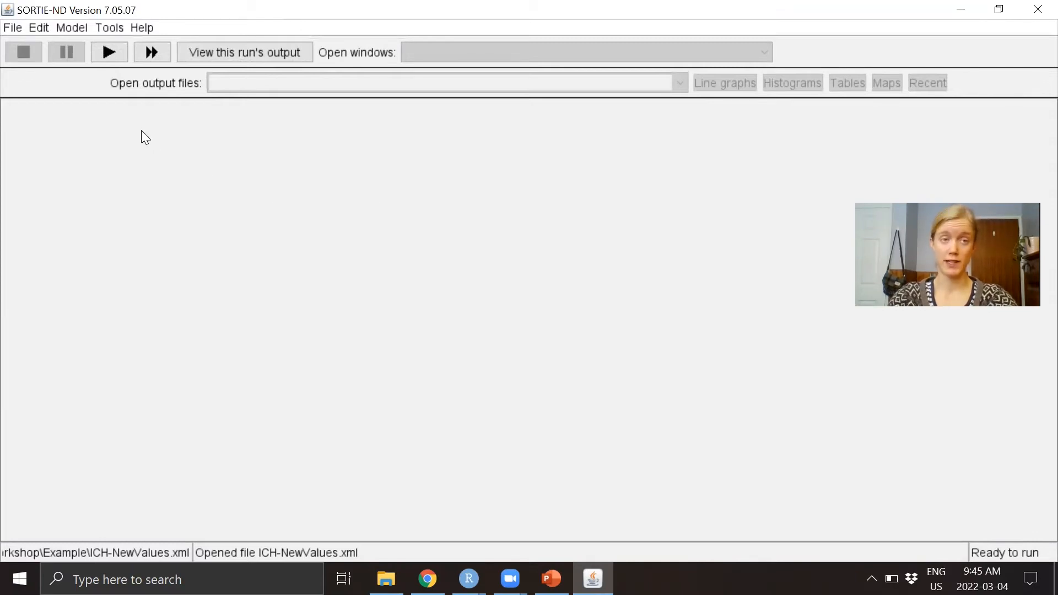
pyautogui.moveTo(109, 52)
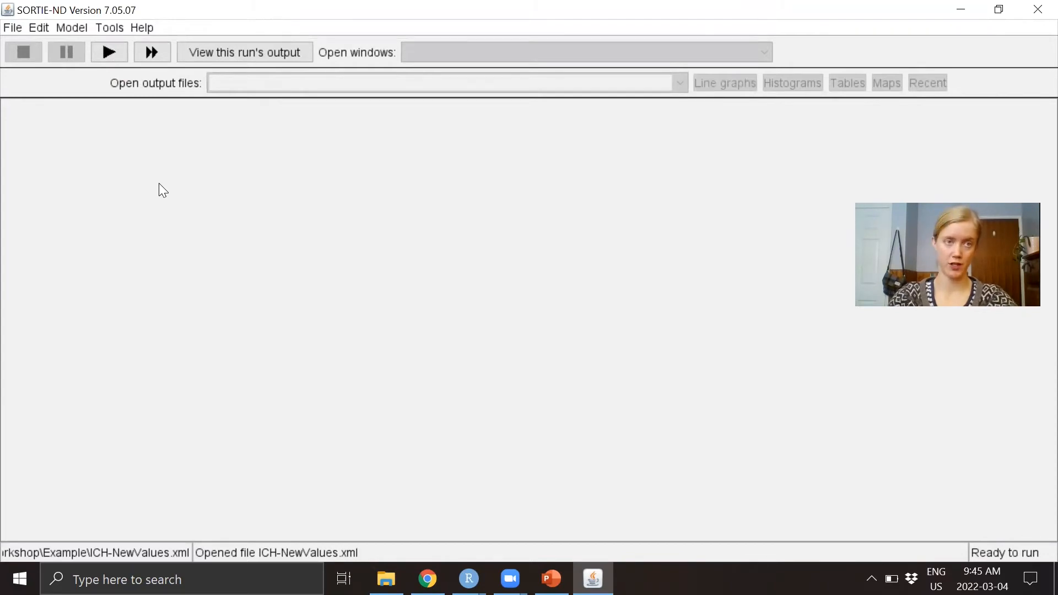
pyautogui.moveTo(129, 187)
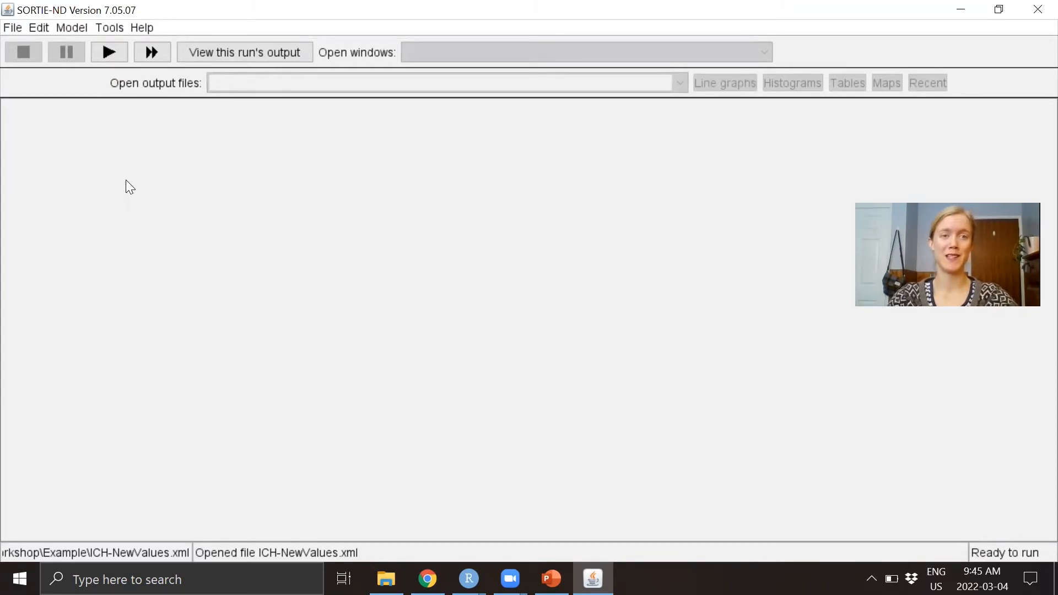
pyautogui.moveTo(94, 162)
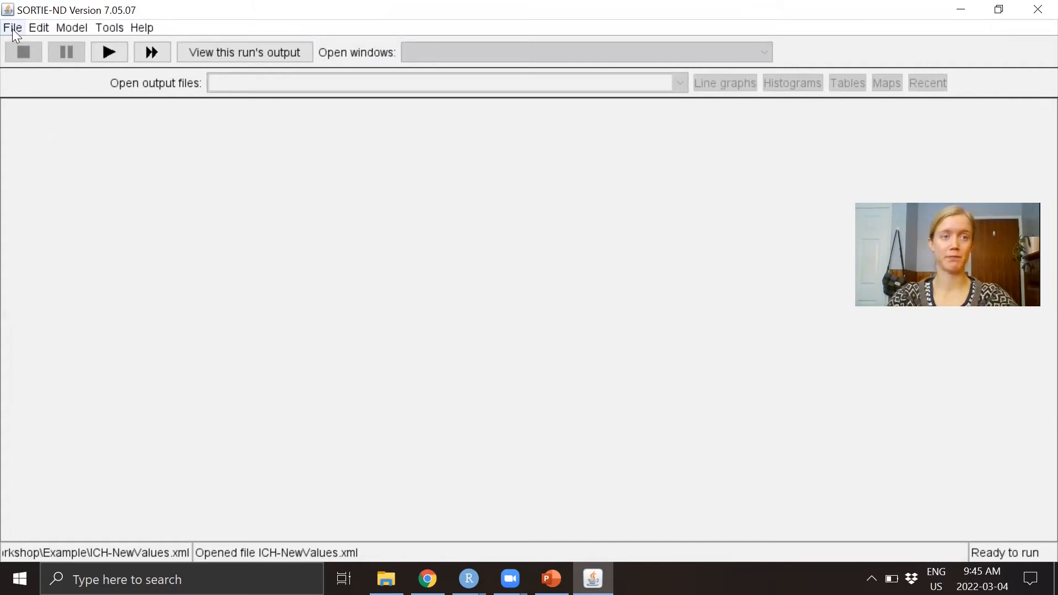
# - Load the detailed output file ICH-Output_det.gz.tar for charting
pyautogui.click(12, 27)
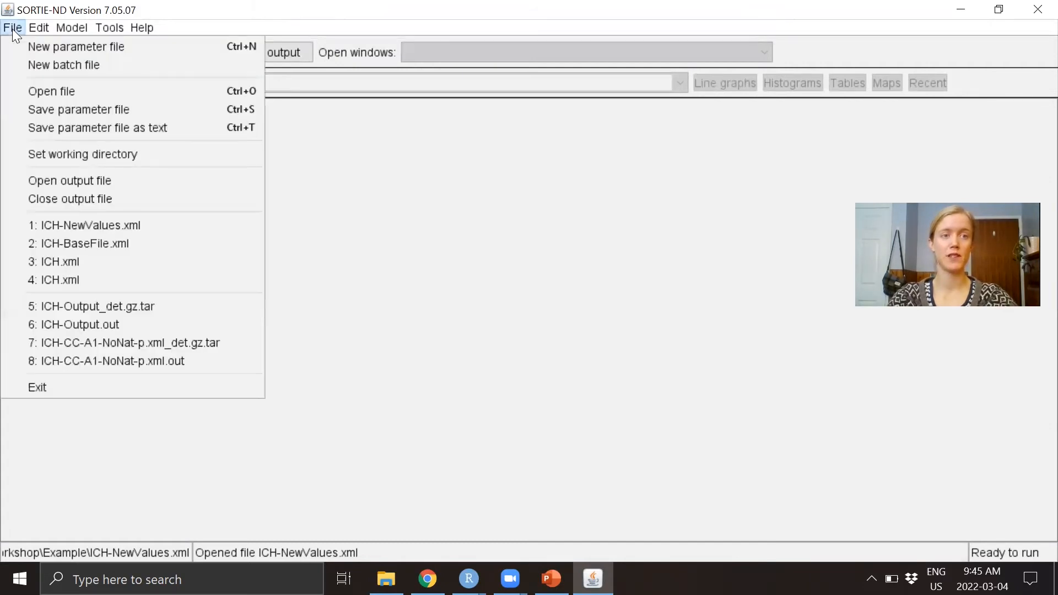
pyautogui.moveTo(69, 180)
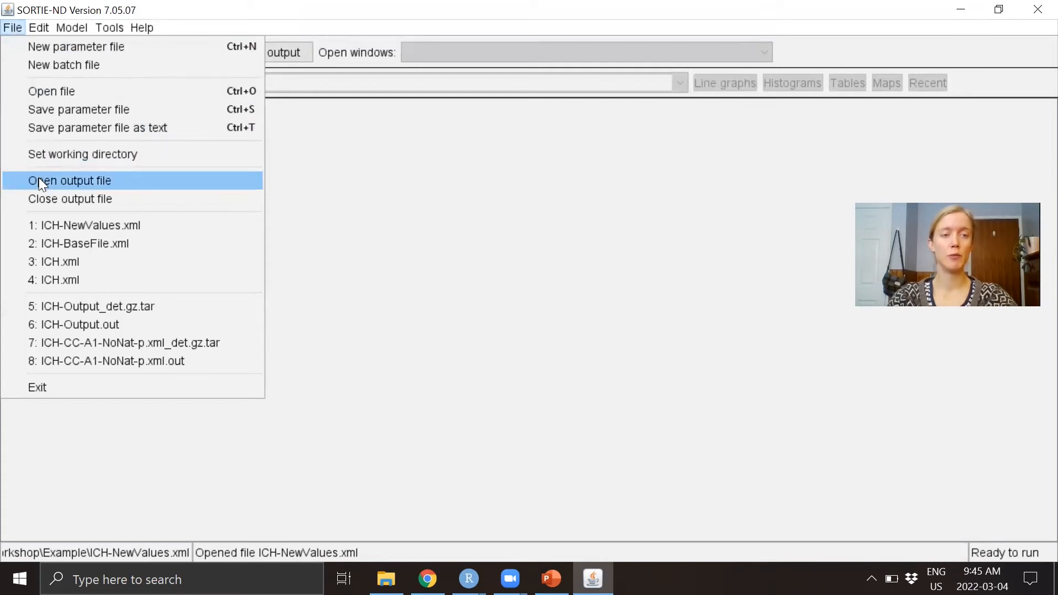
pyautogui.click(69, 180)
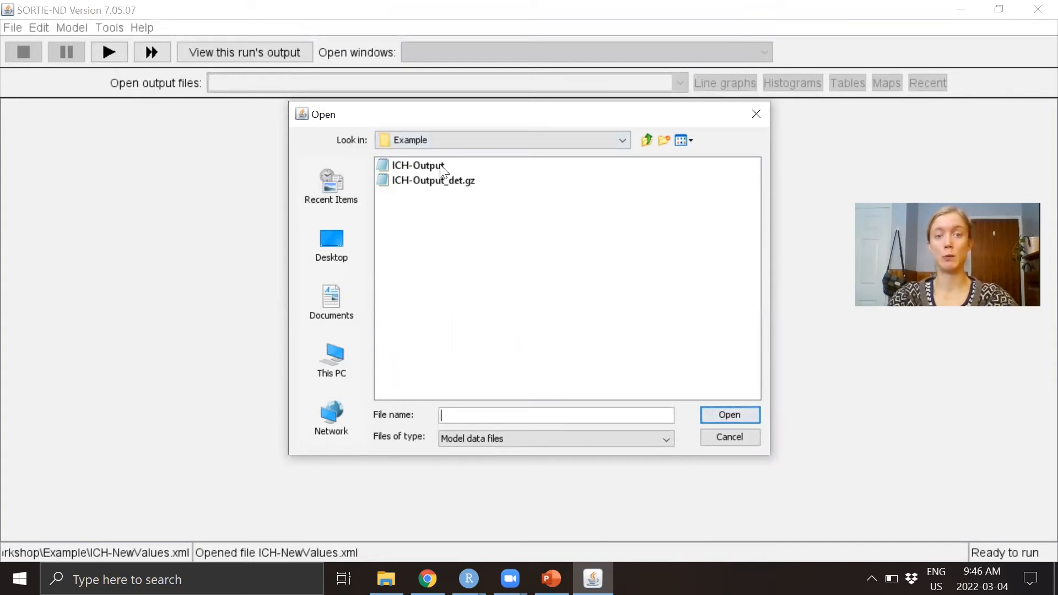
pyautogui.moveTo(448, 168)
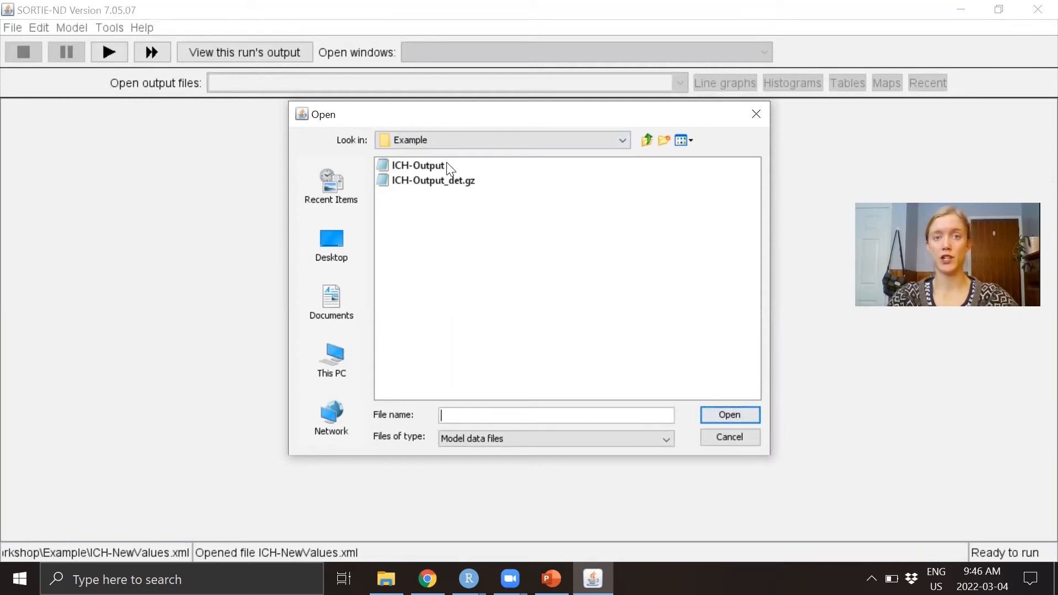
pyautogui.moveTo(396, 187)
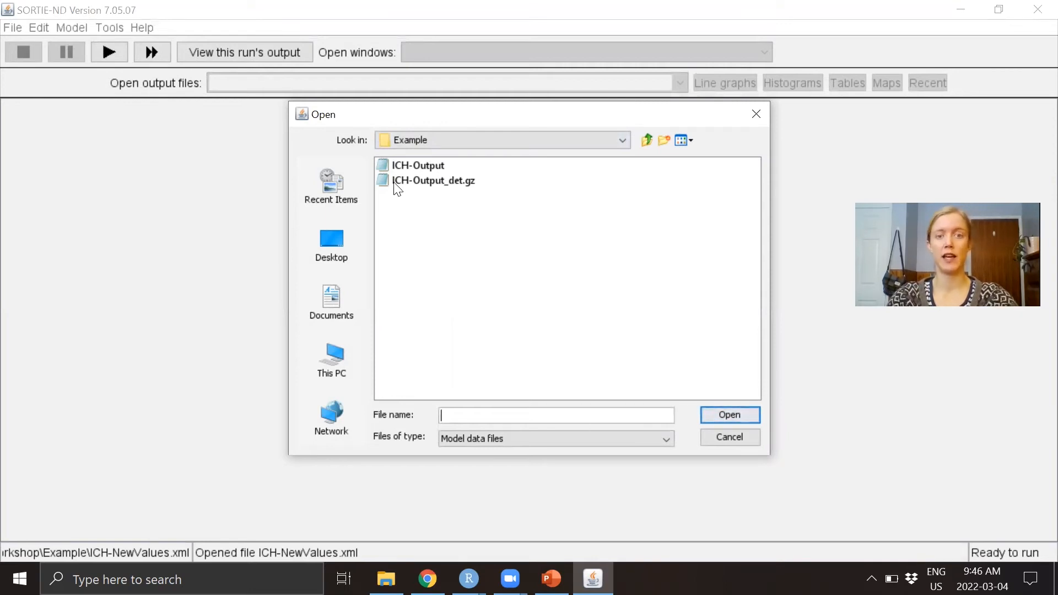
pyautogui.moveTo(450, 187)
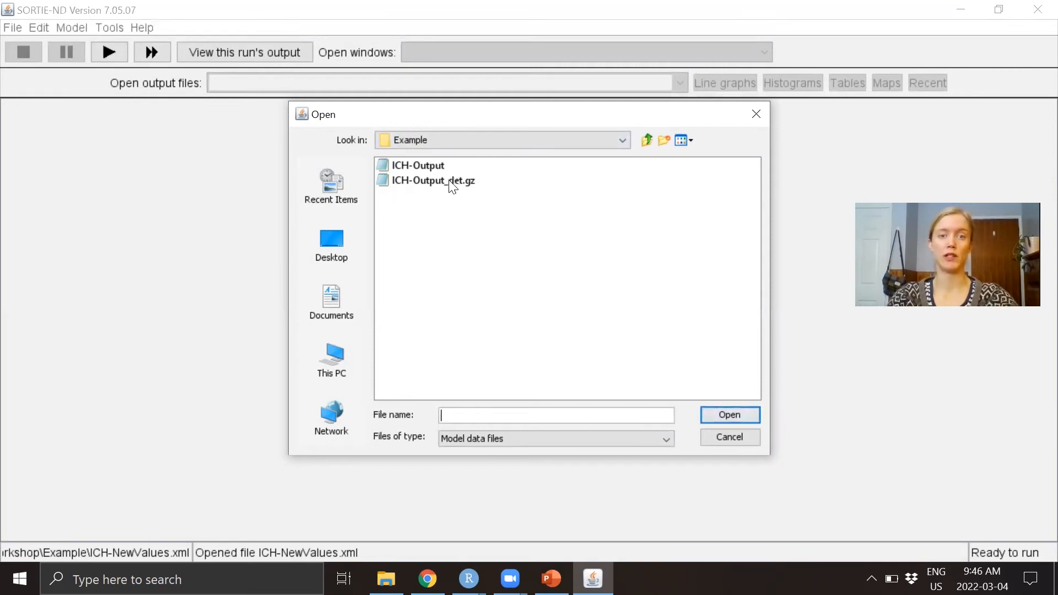
pyautogui.click(433, 180)
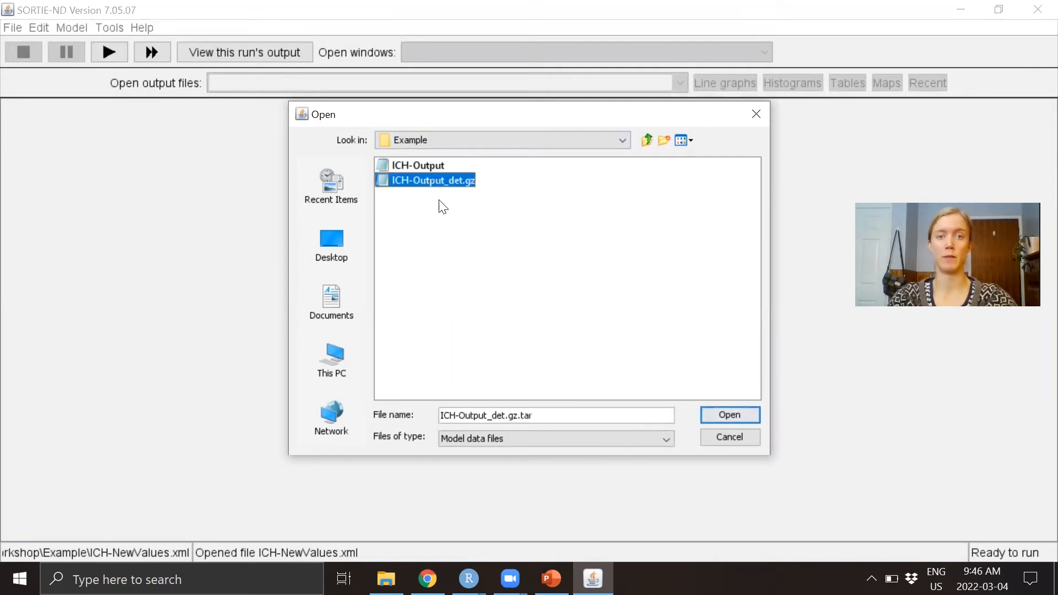
pyautogui.moveTo(729, 414)
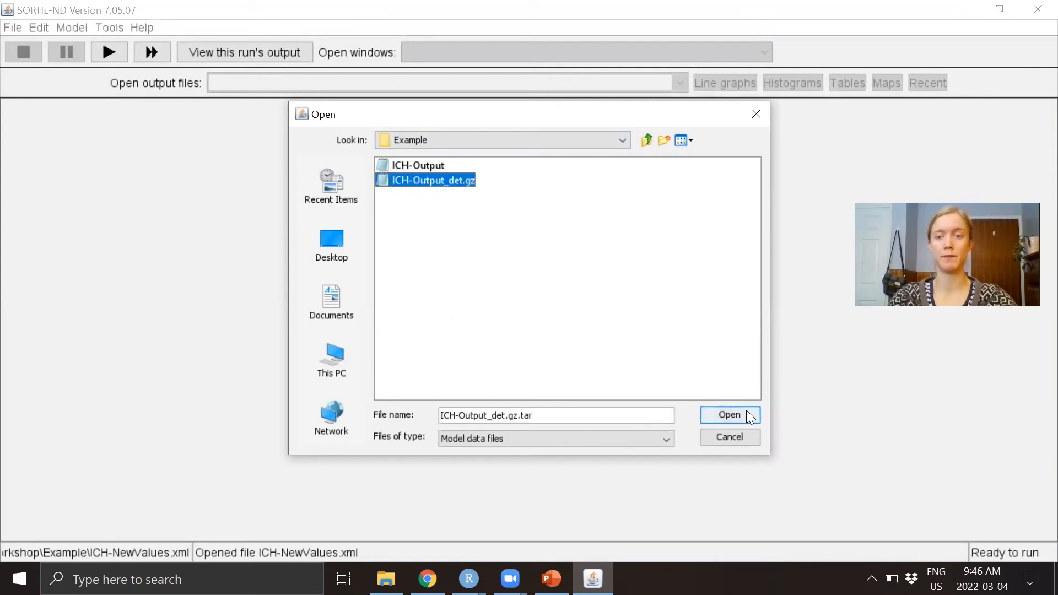
pyautogui.click(728, 414)
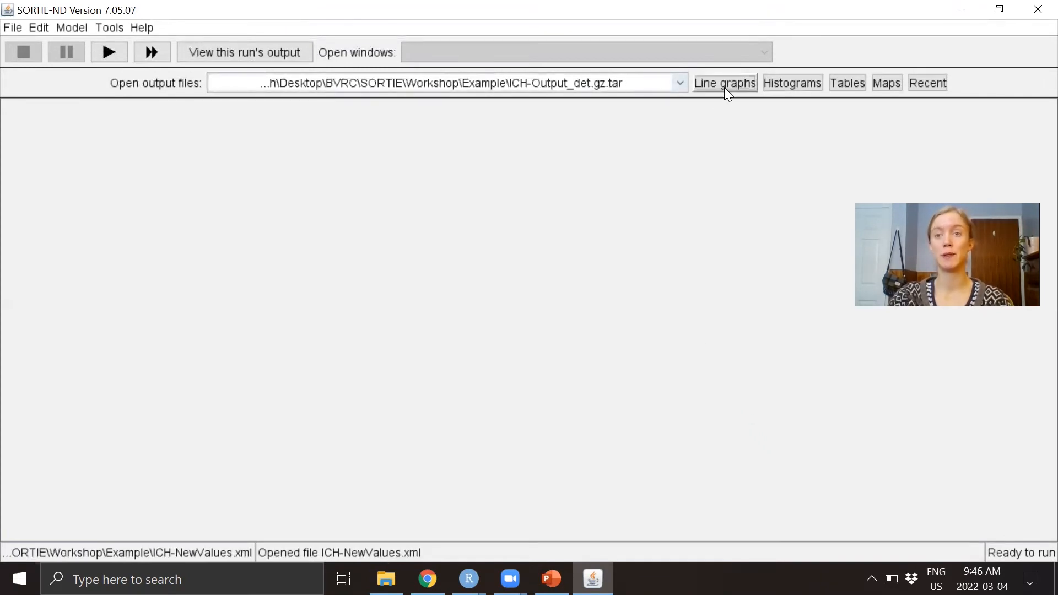
# - Graph adult live-tree absolute basal area by species with the totals line hidden
pyautogui.click(723, 82)
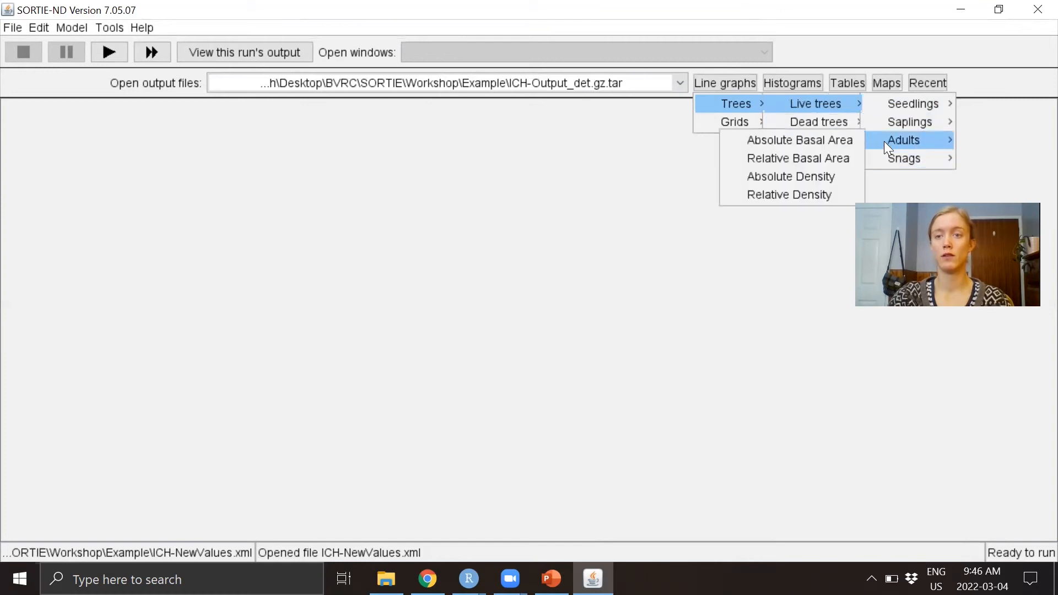
pyautogui.moveTo(799, 139)
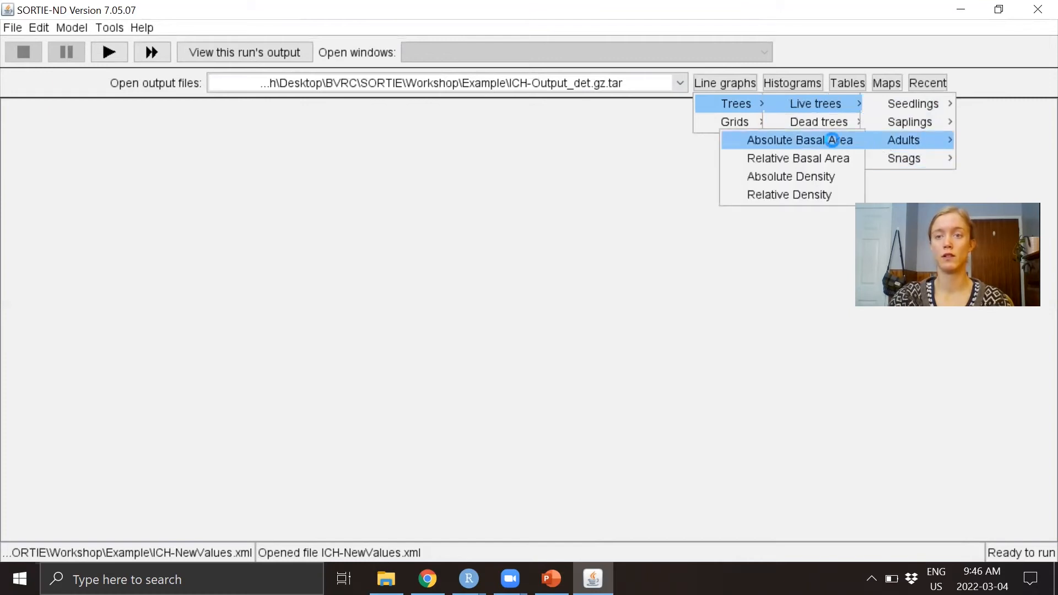
pyautogui.click(902, 140)
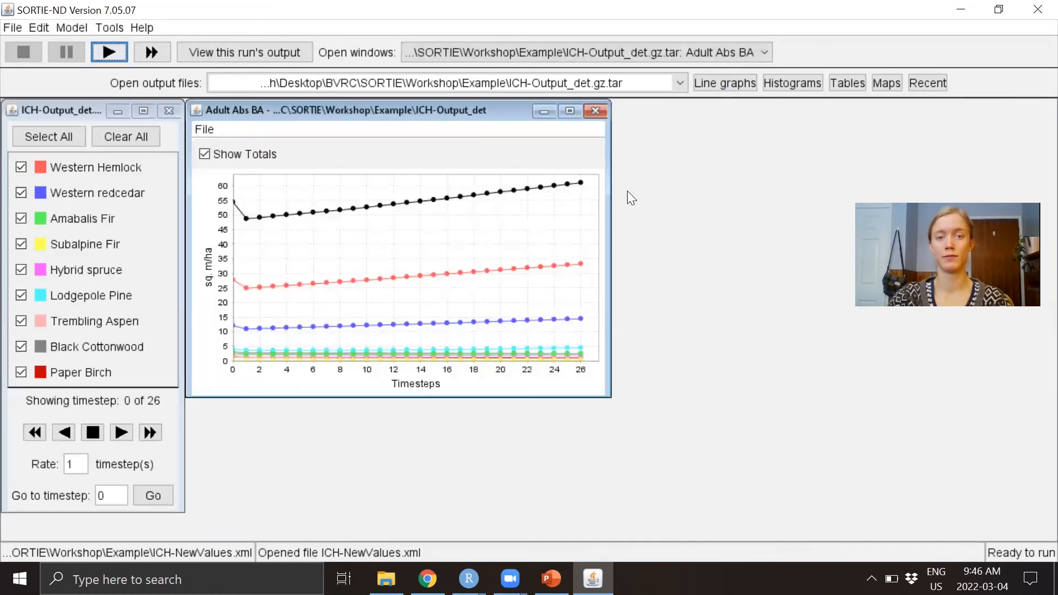
pyautogui.moveTo(246, 207)
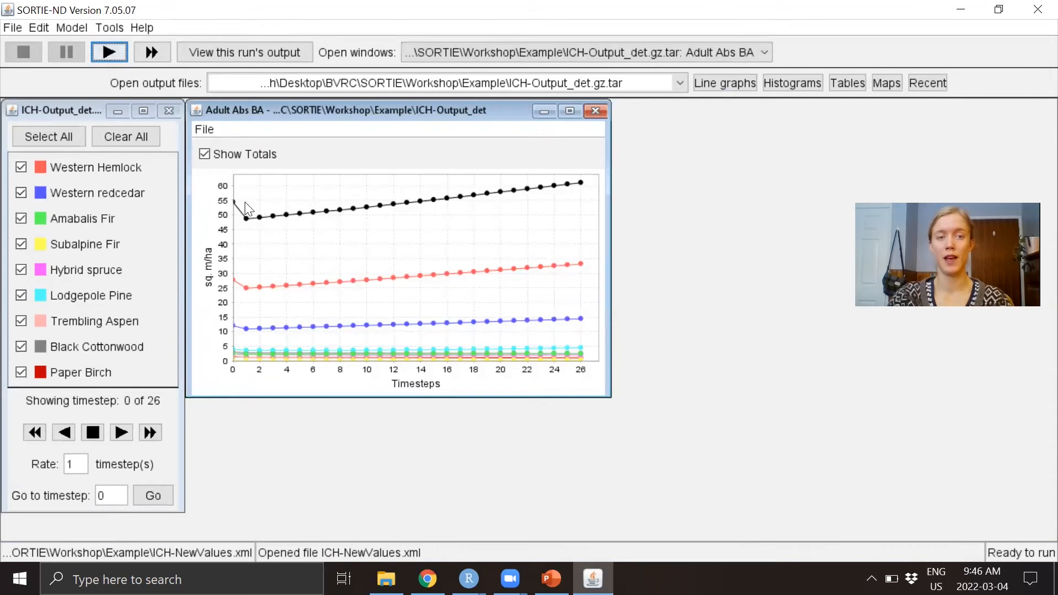
pyautogui.moveTo(544, 191)
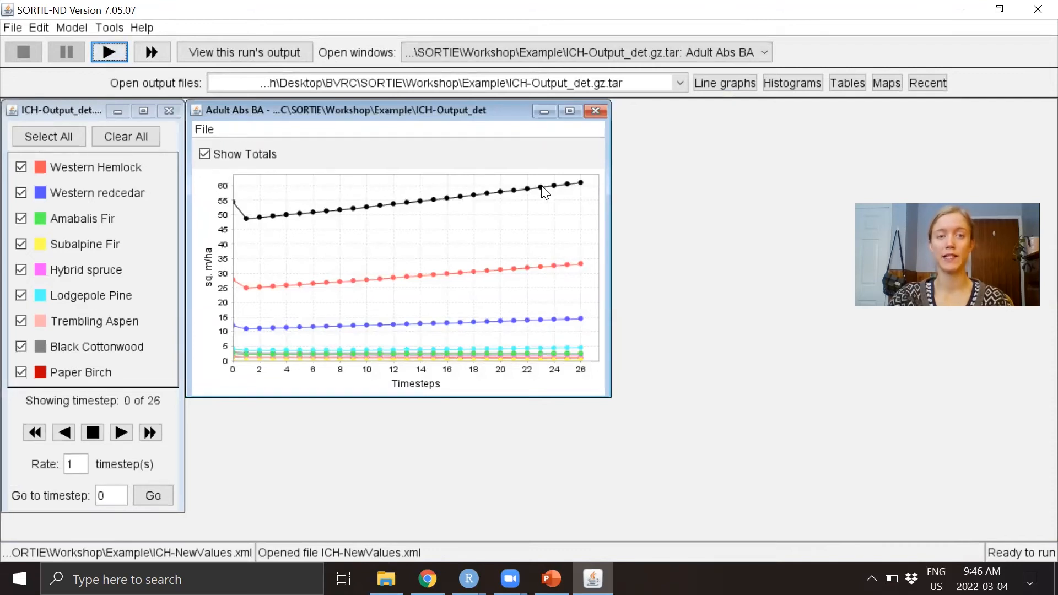
pyautogui.moveTo(468, 207)
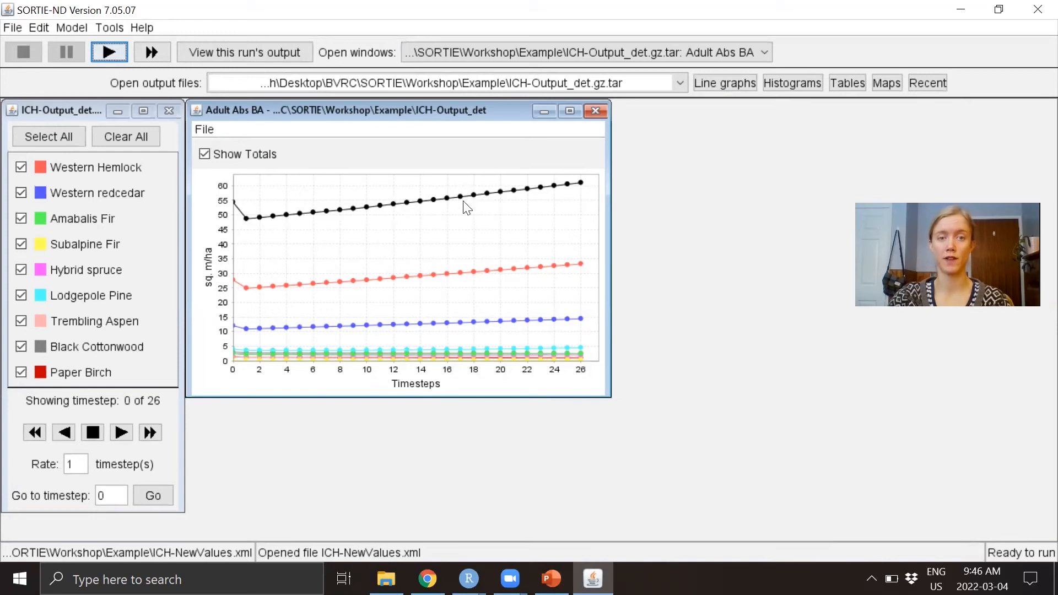
pyautogui.click(203, 153)
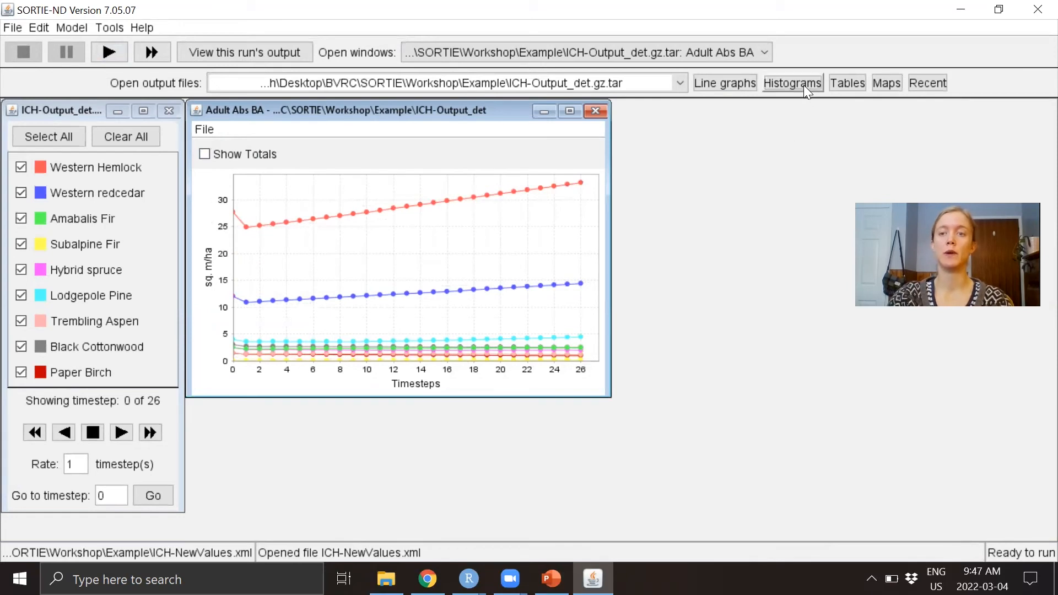
# - Show the live-tree DBH histogram and the whole-plot density and basal area table
pyautogui.click(792, 82)
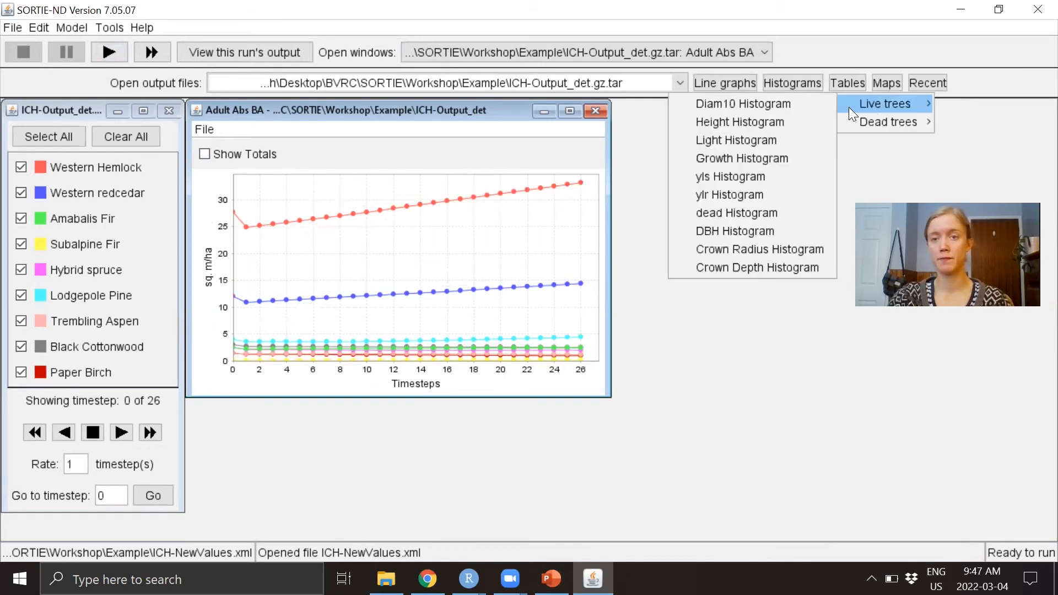
pyautogui.moveTo(734, 231)
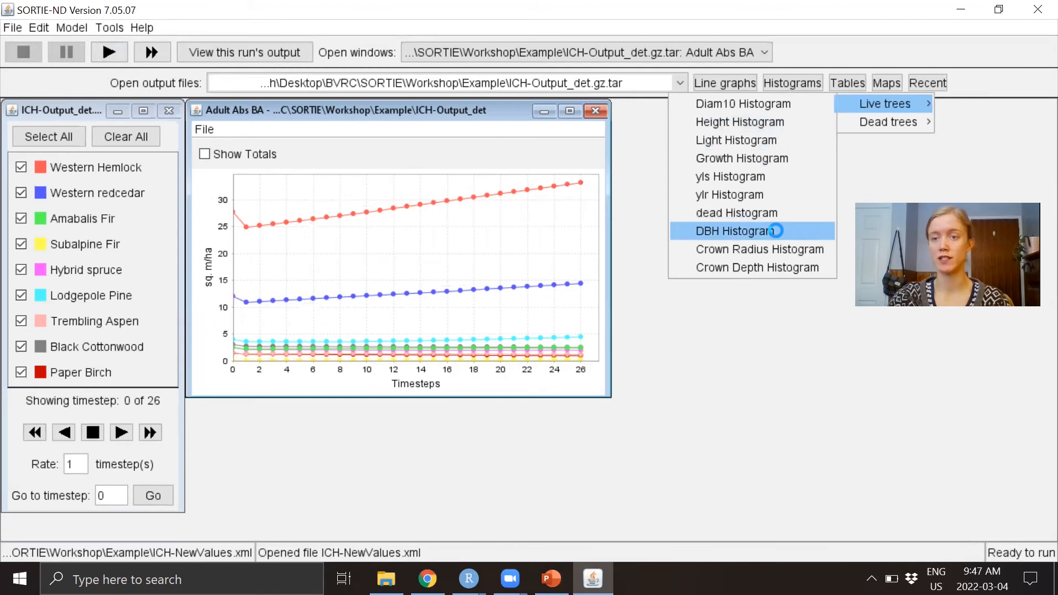
pyautogui.click(733, 230)
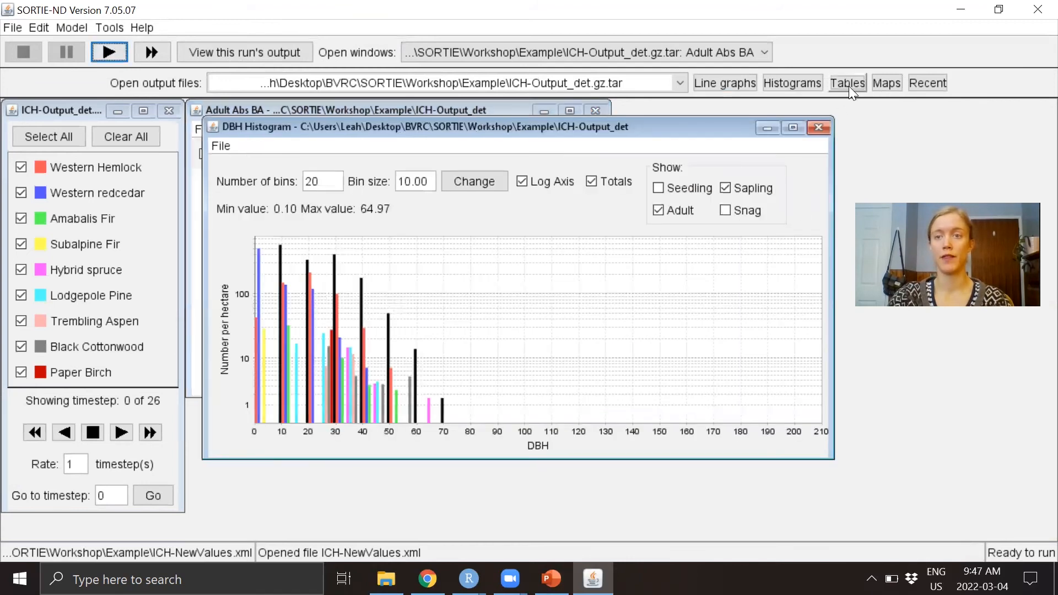
pyautogui.click(847, 82)
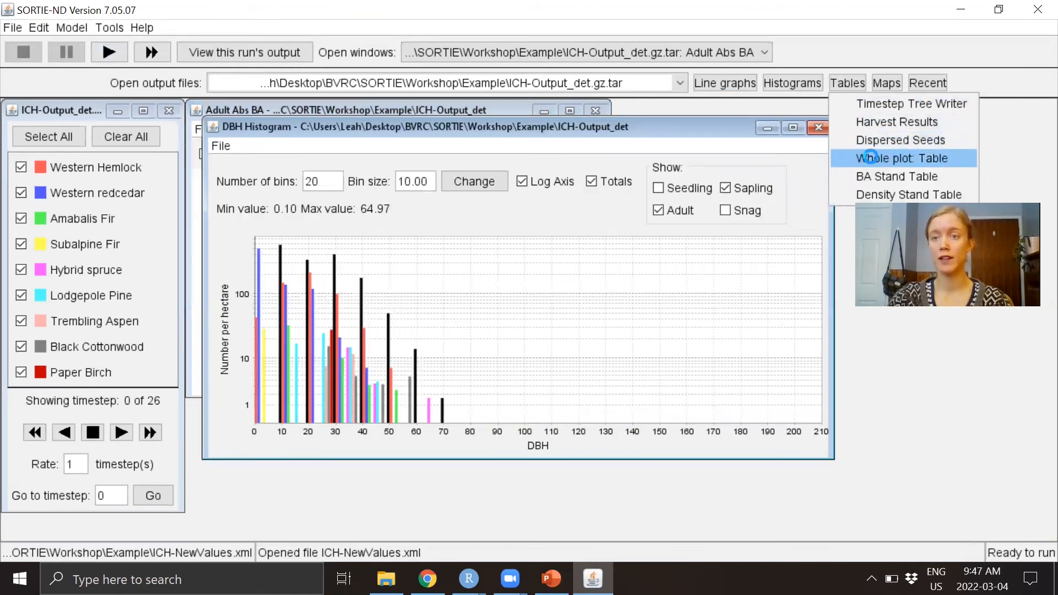
pyautogui.click(901, 158)
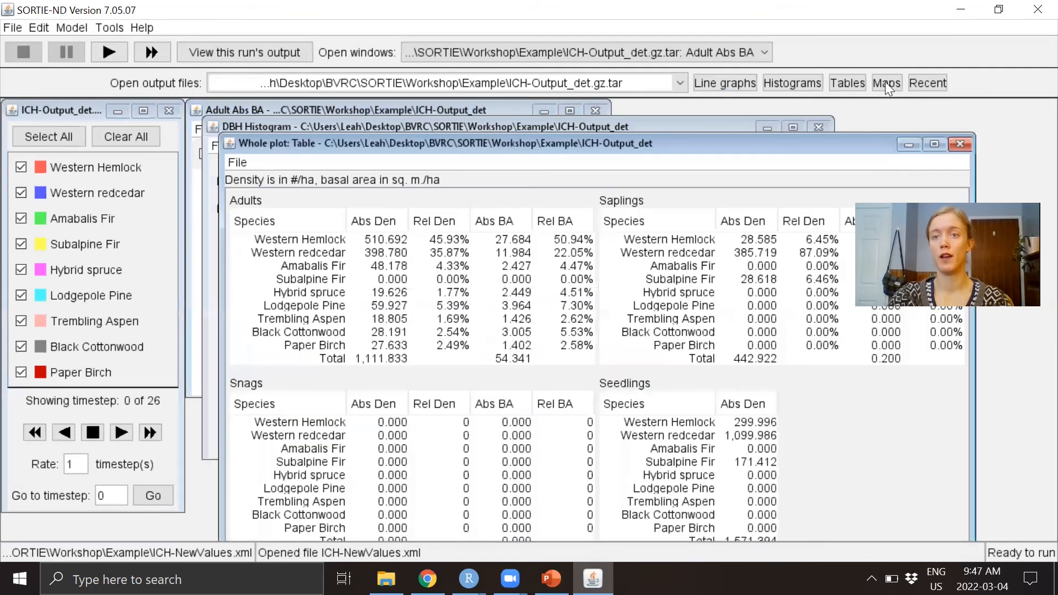
# - Show the live-tree XY DBH tree map of the plot
pyautogui.click(886, 83)
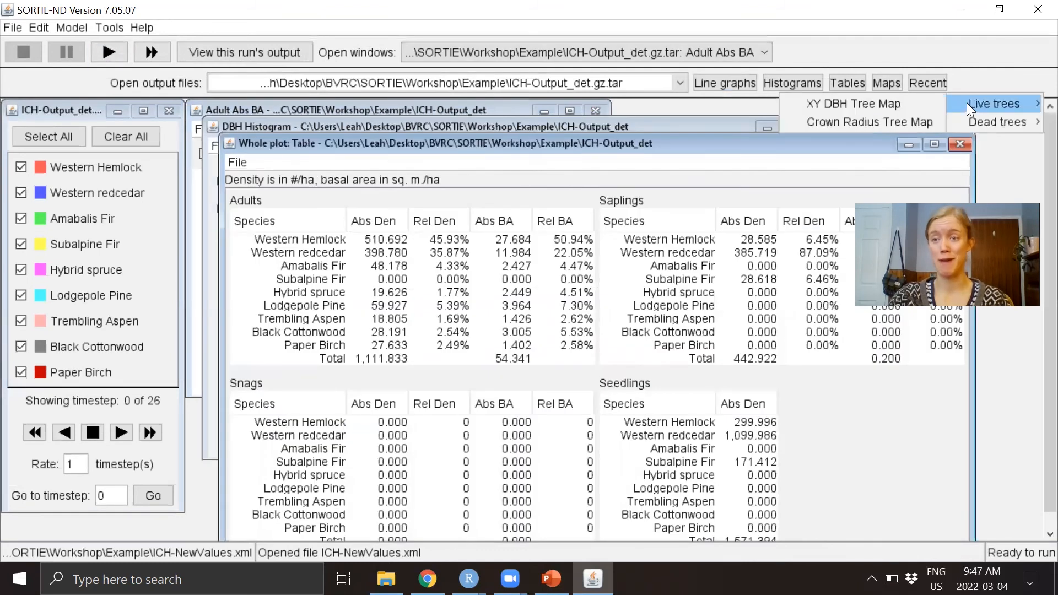
pyautogui.click(853, 103)
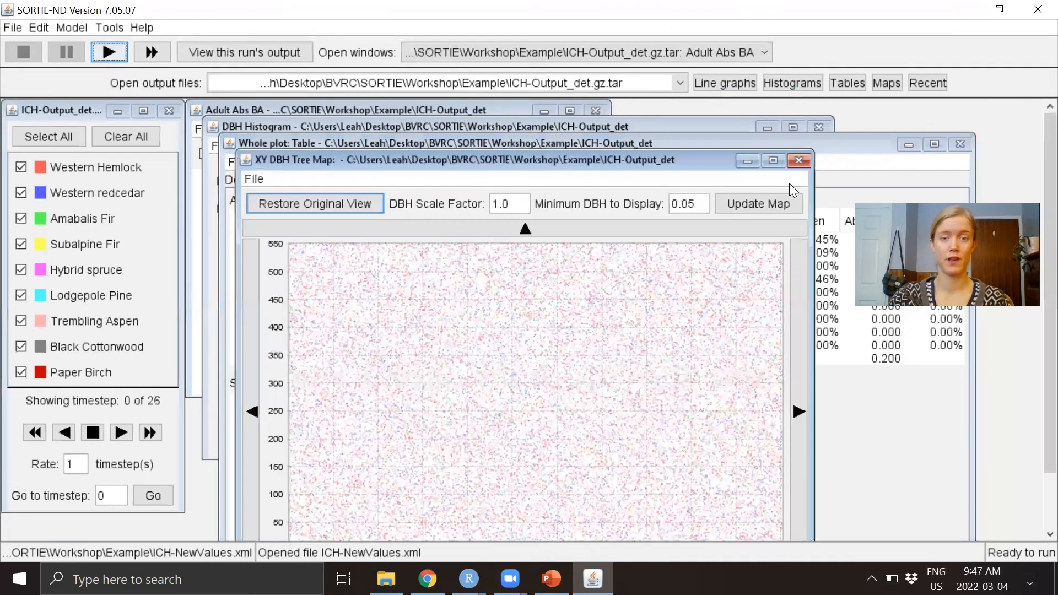
pyautogui.moveTo(432, 380)
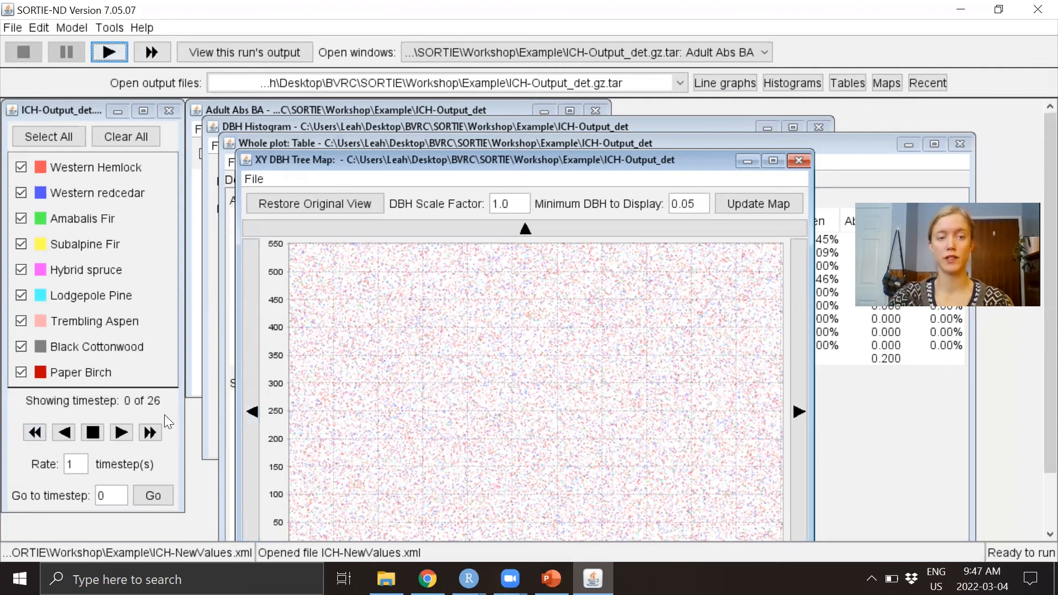
pyautogui.moveTo(174, 452)
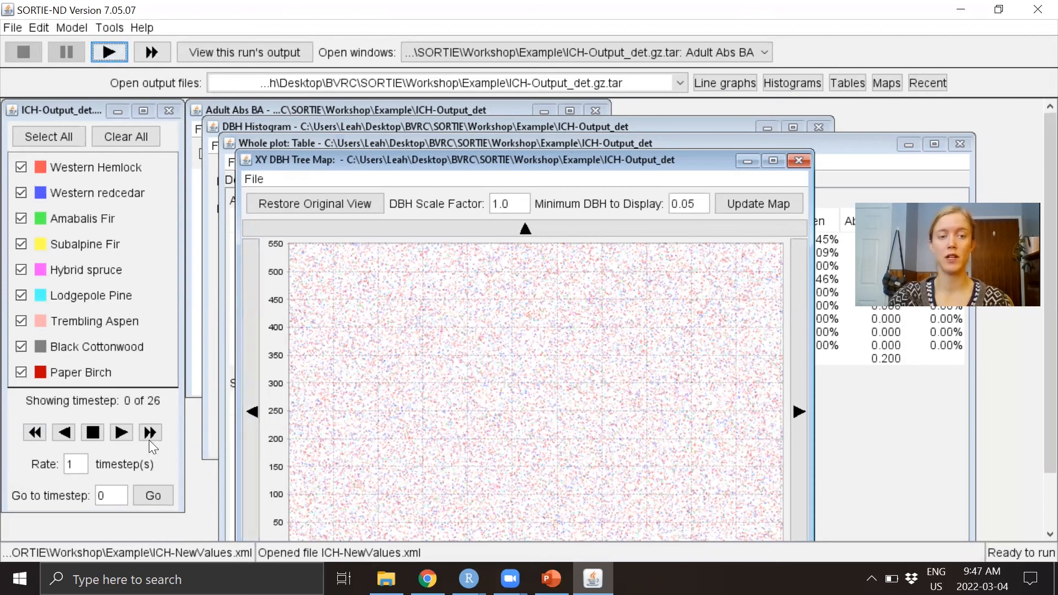
# - Advance to timestep 1 and redraw the tree map with DBH scale factor 10, minimum DBH 0.1
pyautogui.click(150, 432)
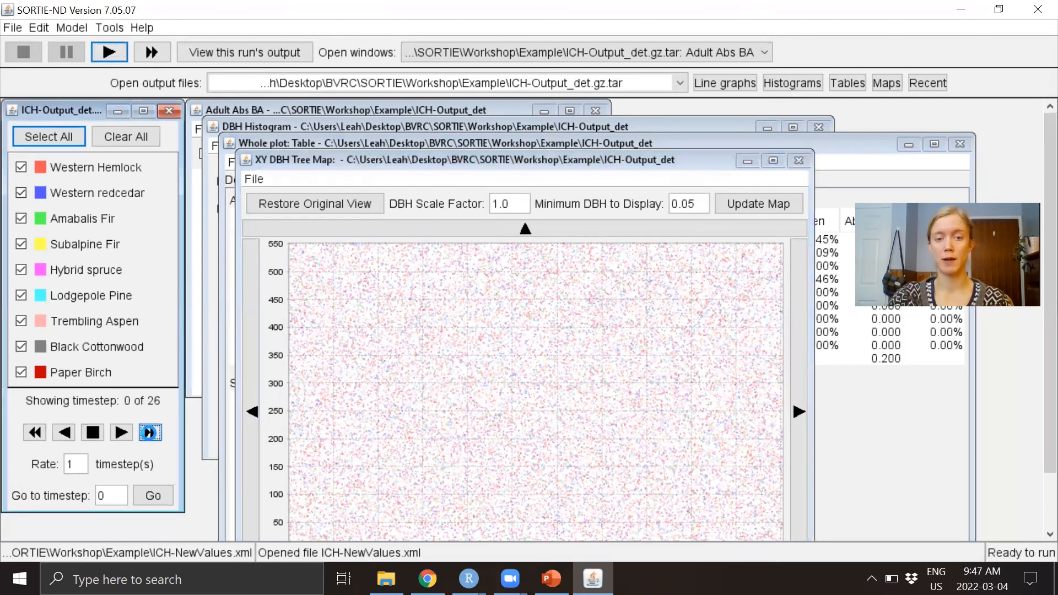
pyautogui.click(120, 432)
pyautogui.write('0.1')
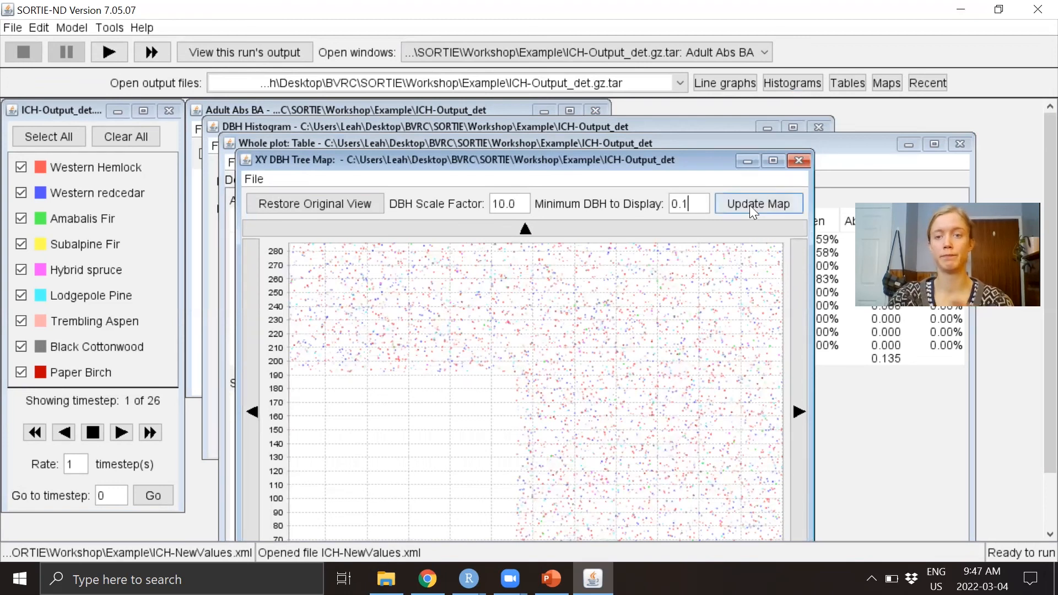
pyautogui.click(756, 204)
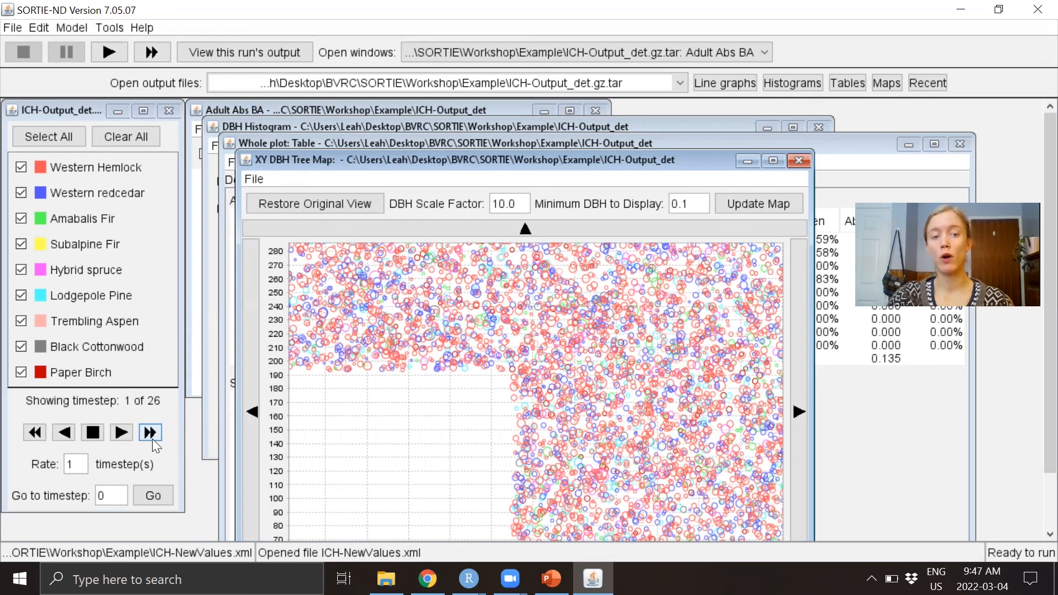
# - Jump the output to the final timestep 26 of 26, redrawing the tree map
pyautogui.click(150, 432)
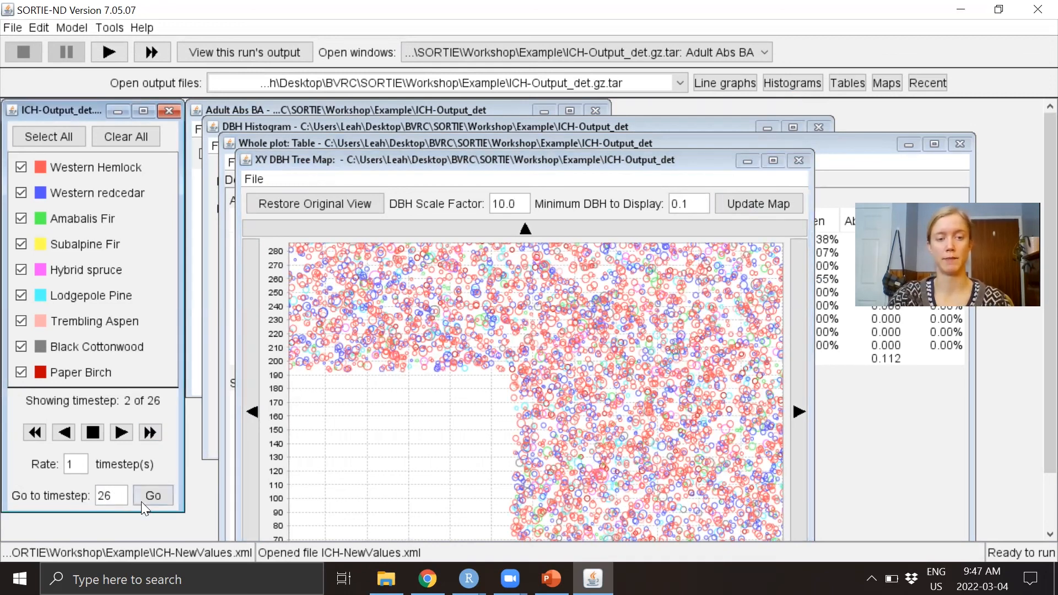
pyautogui.click(152, 495)
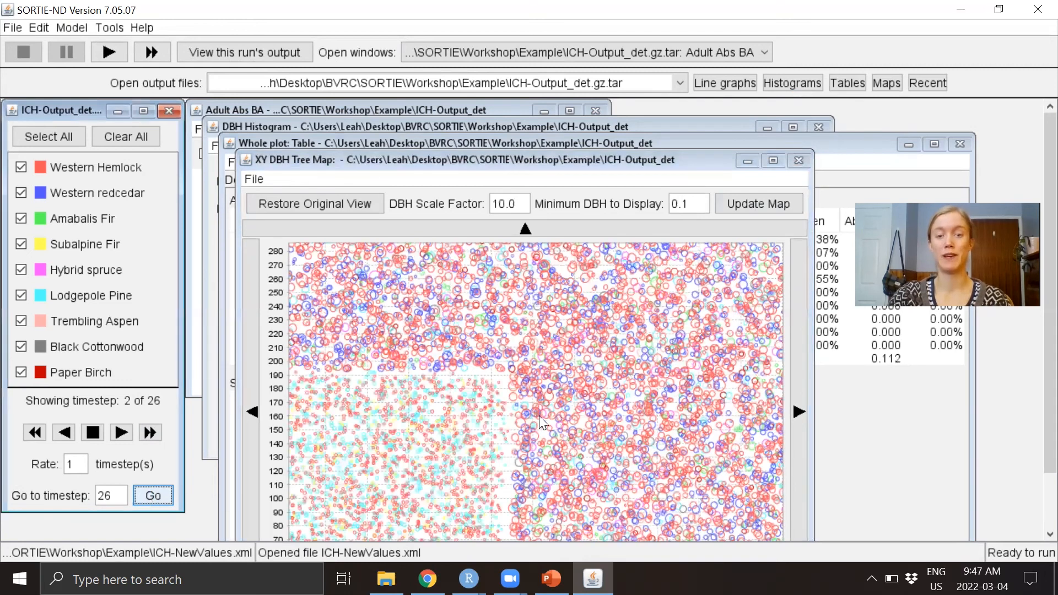
pyautogui.click(153, 495)
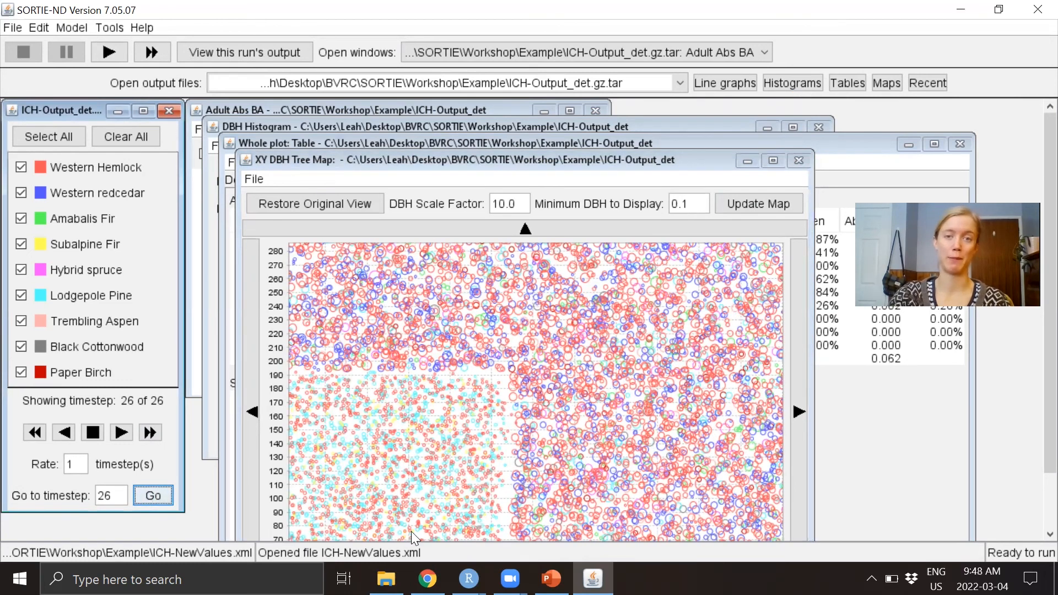
pyautogui.moveTo(563, 442)
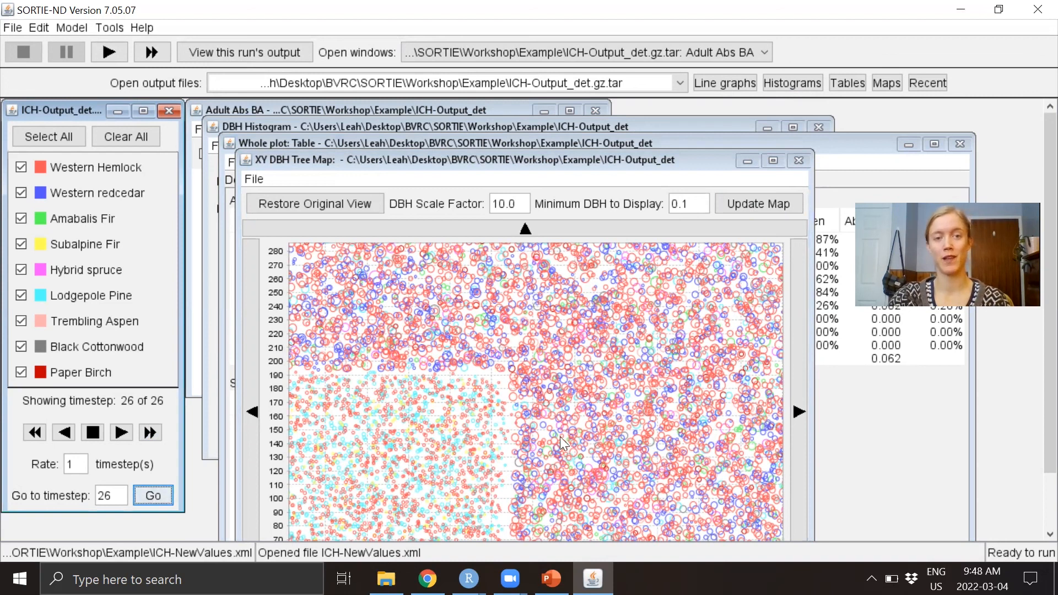
pyautogui.moveTo(739, 448)
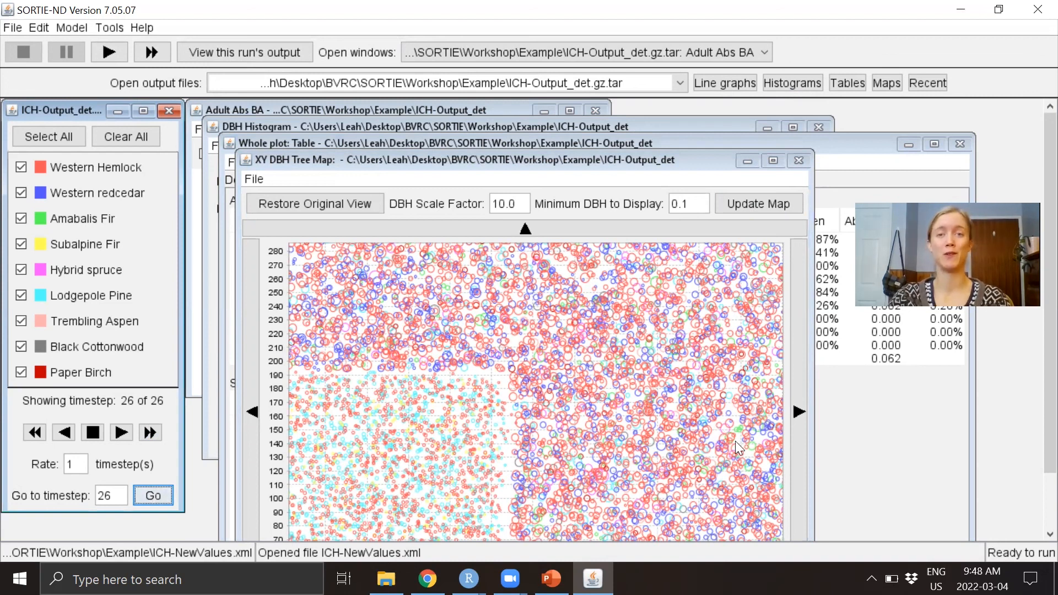
pyautogui.moveTo(730, 441)
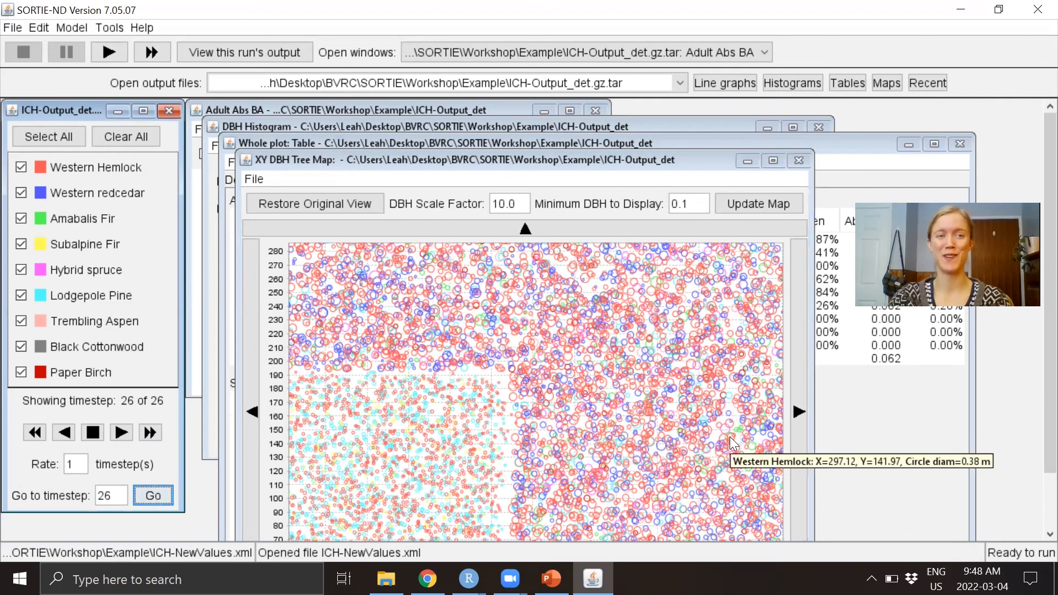